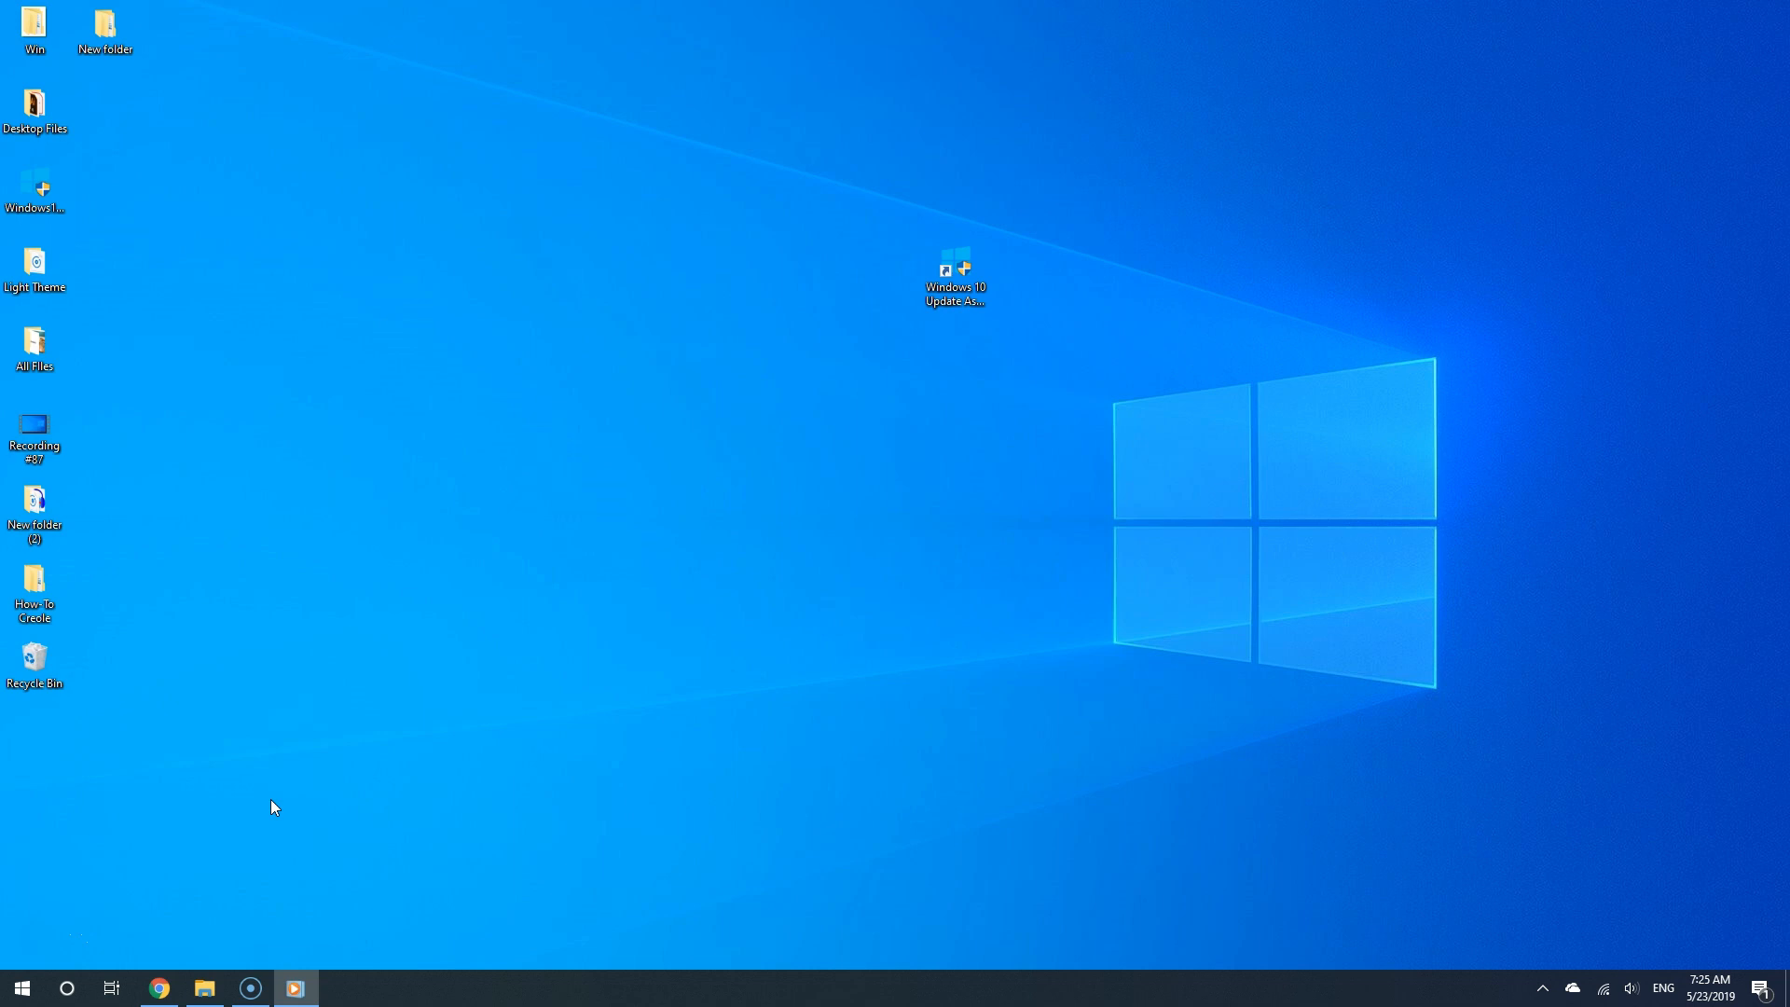
Search the Start menu for 'updates' to surface the Check for updates result.
click(21, 988)
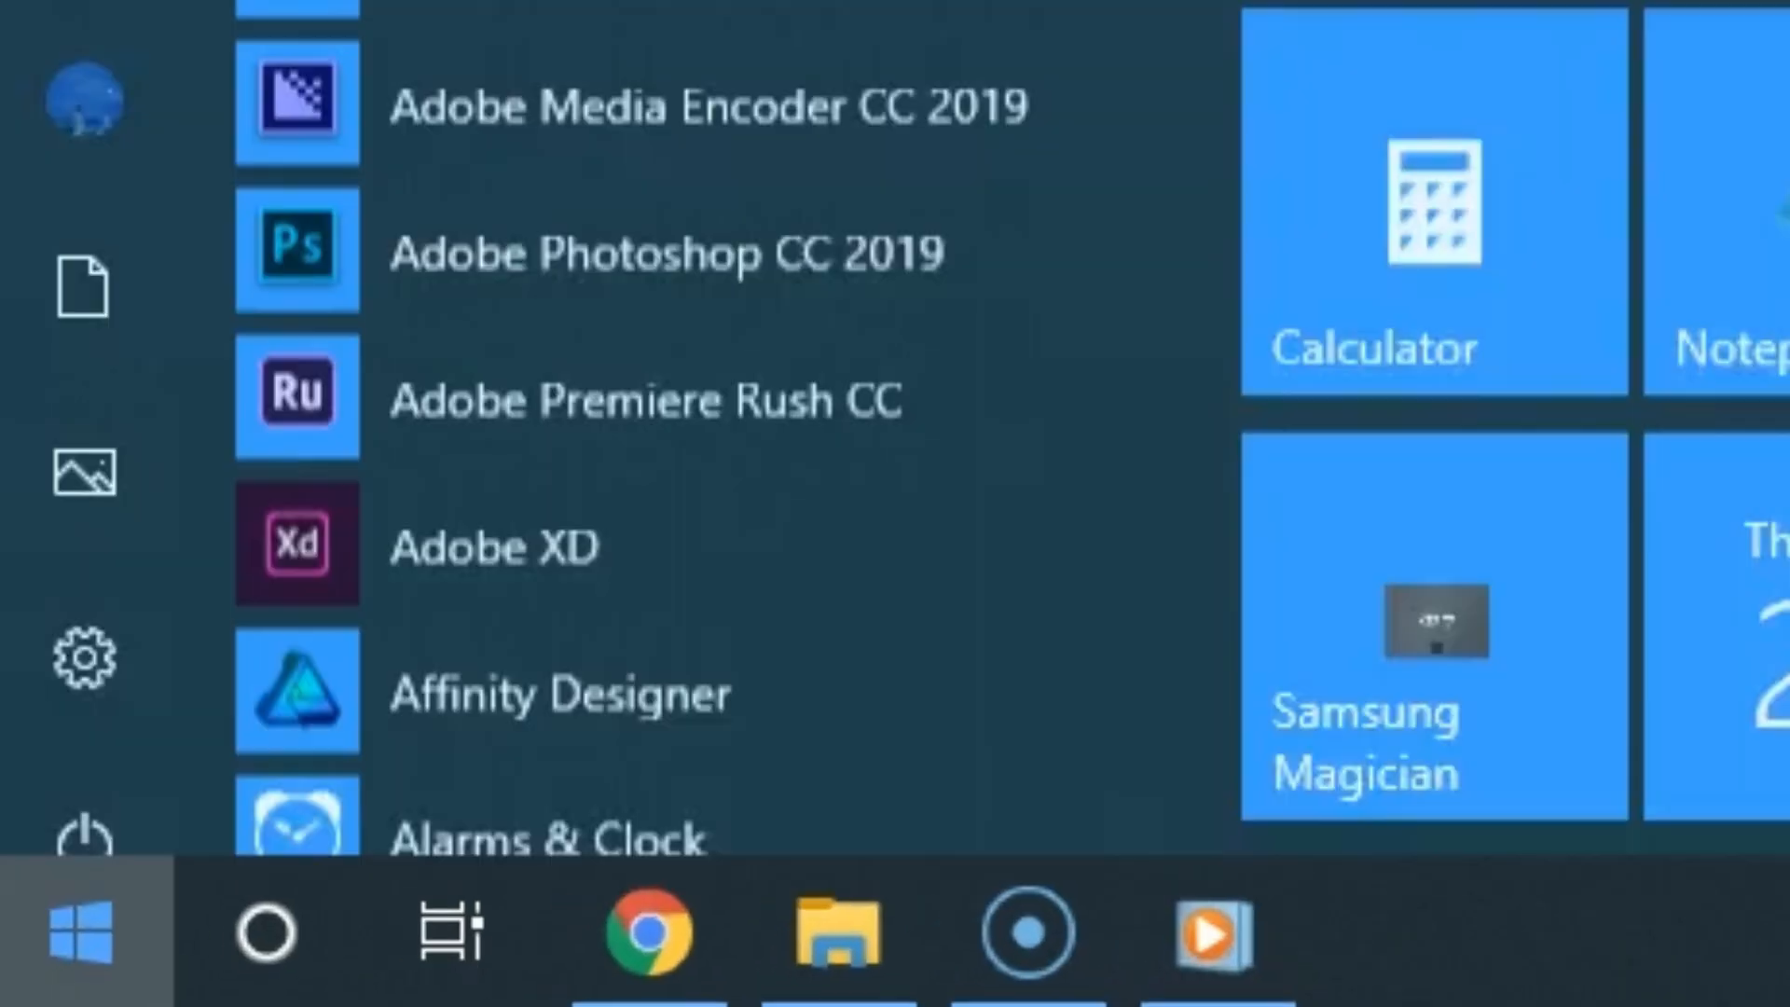
text(updates)
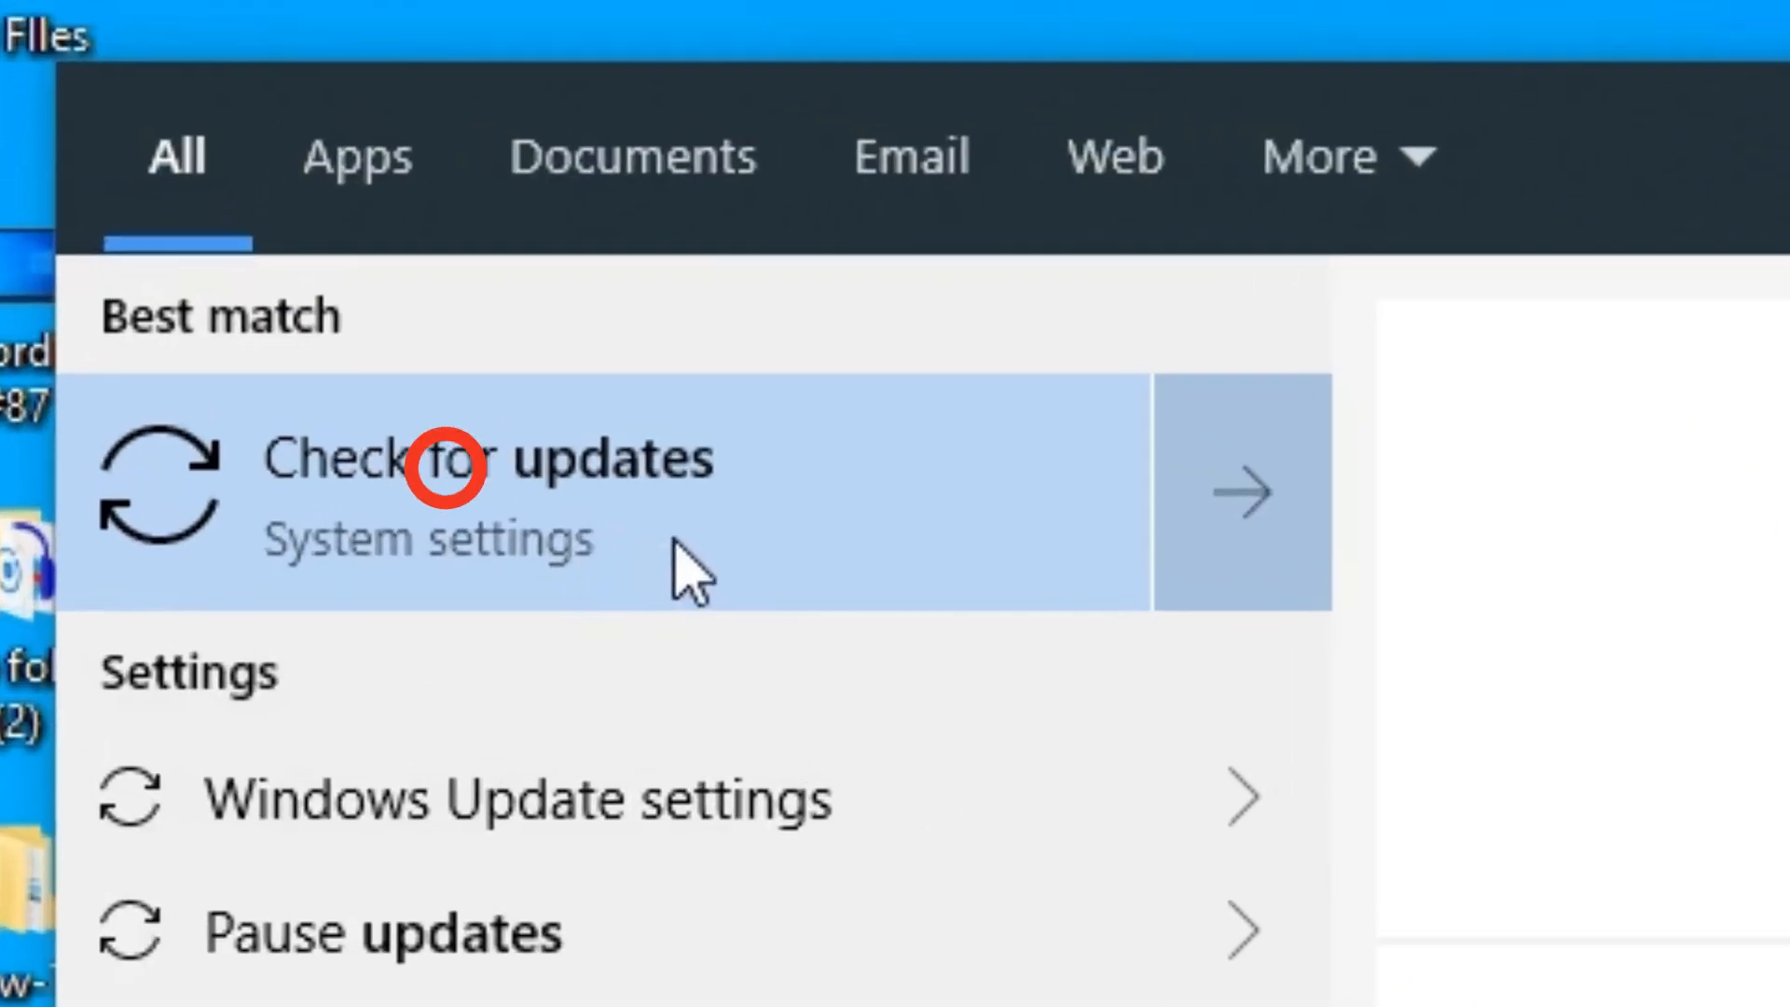
Go to the Windows Update page and start a fresh check for updates.
click(486, 491)
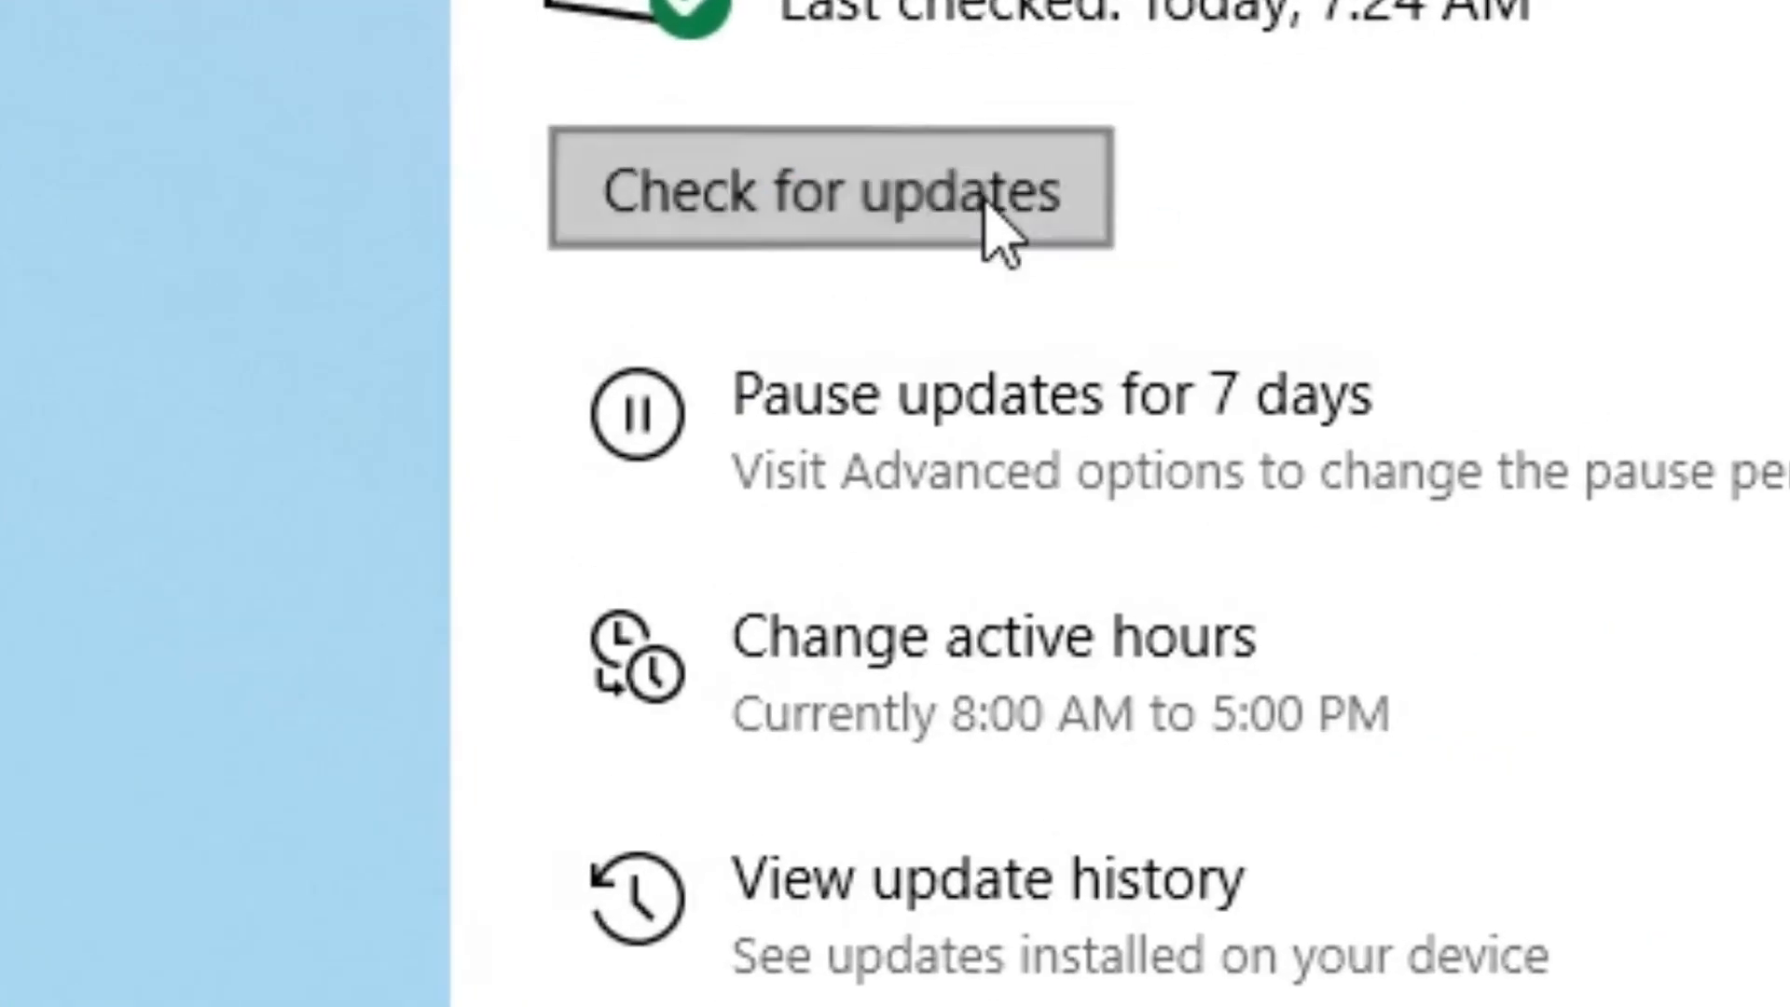
click(830, 191)
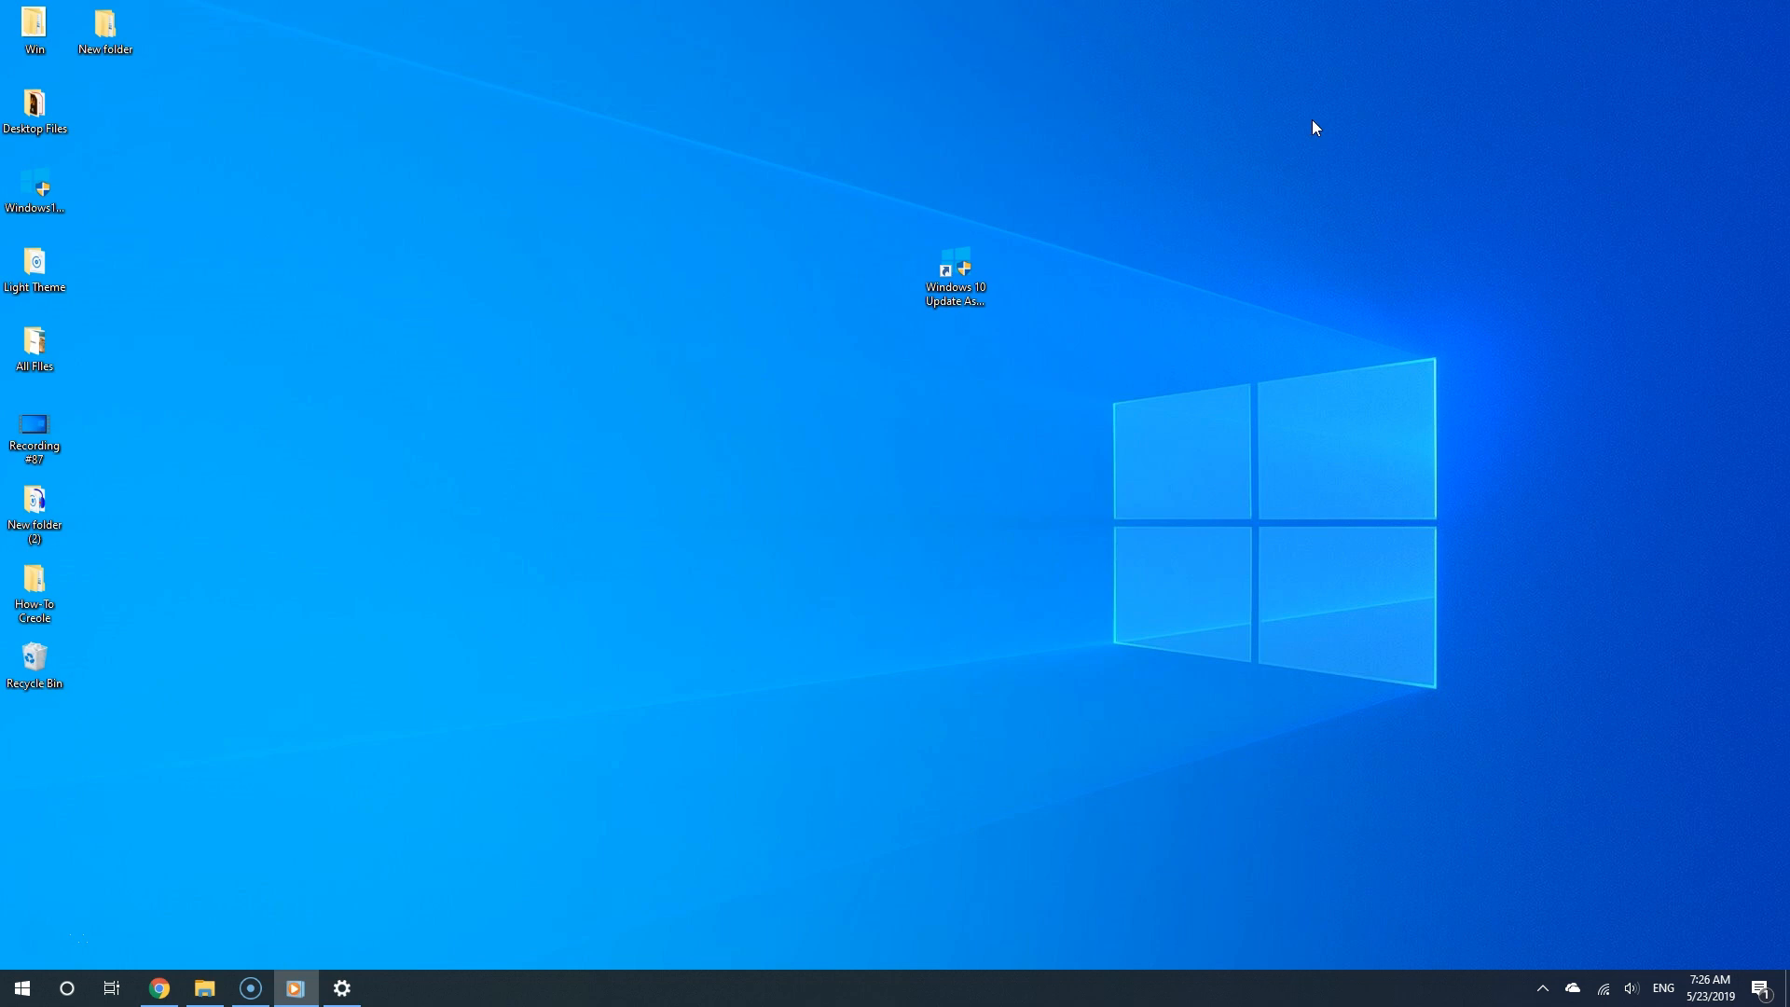
mouse_move(614, 511)
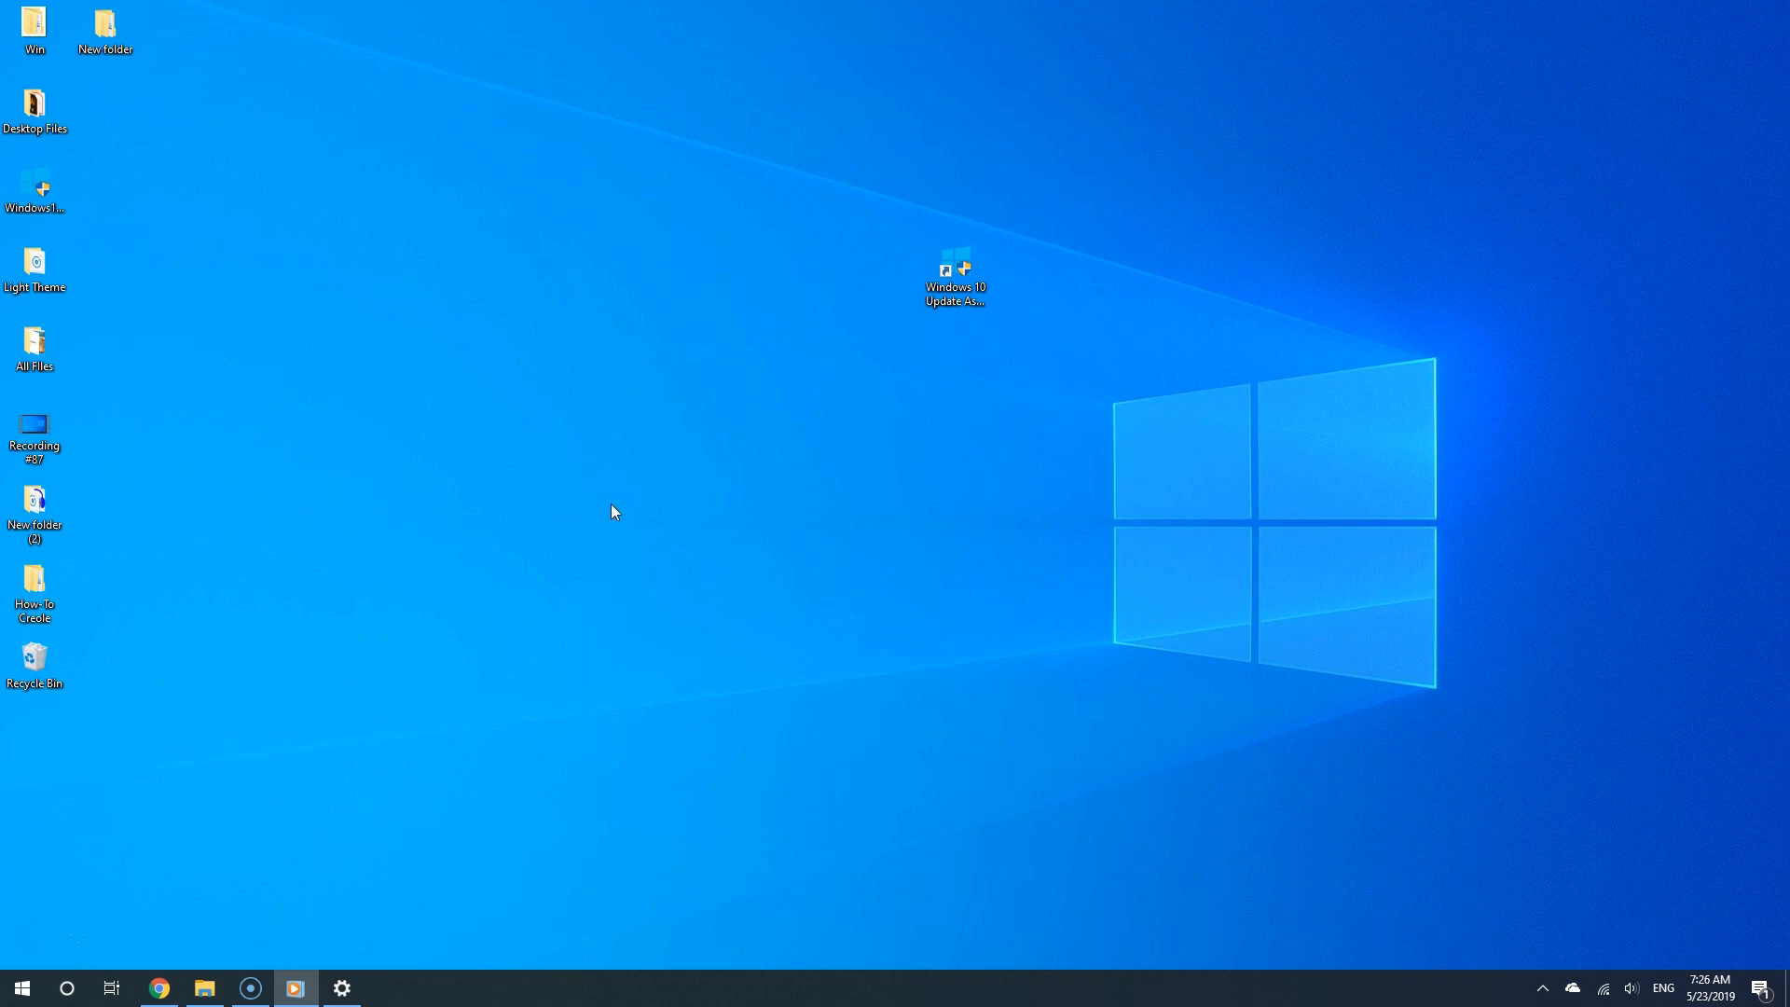
mouse_move(413, 716)
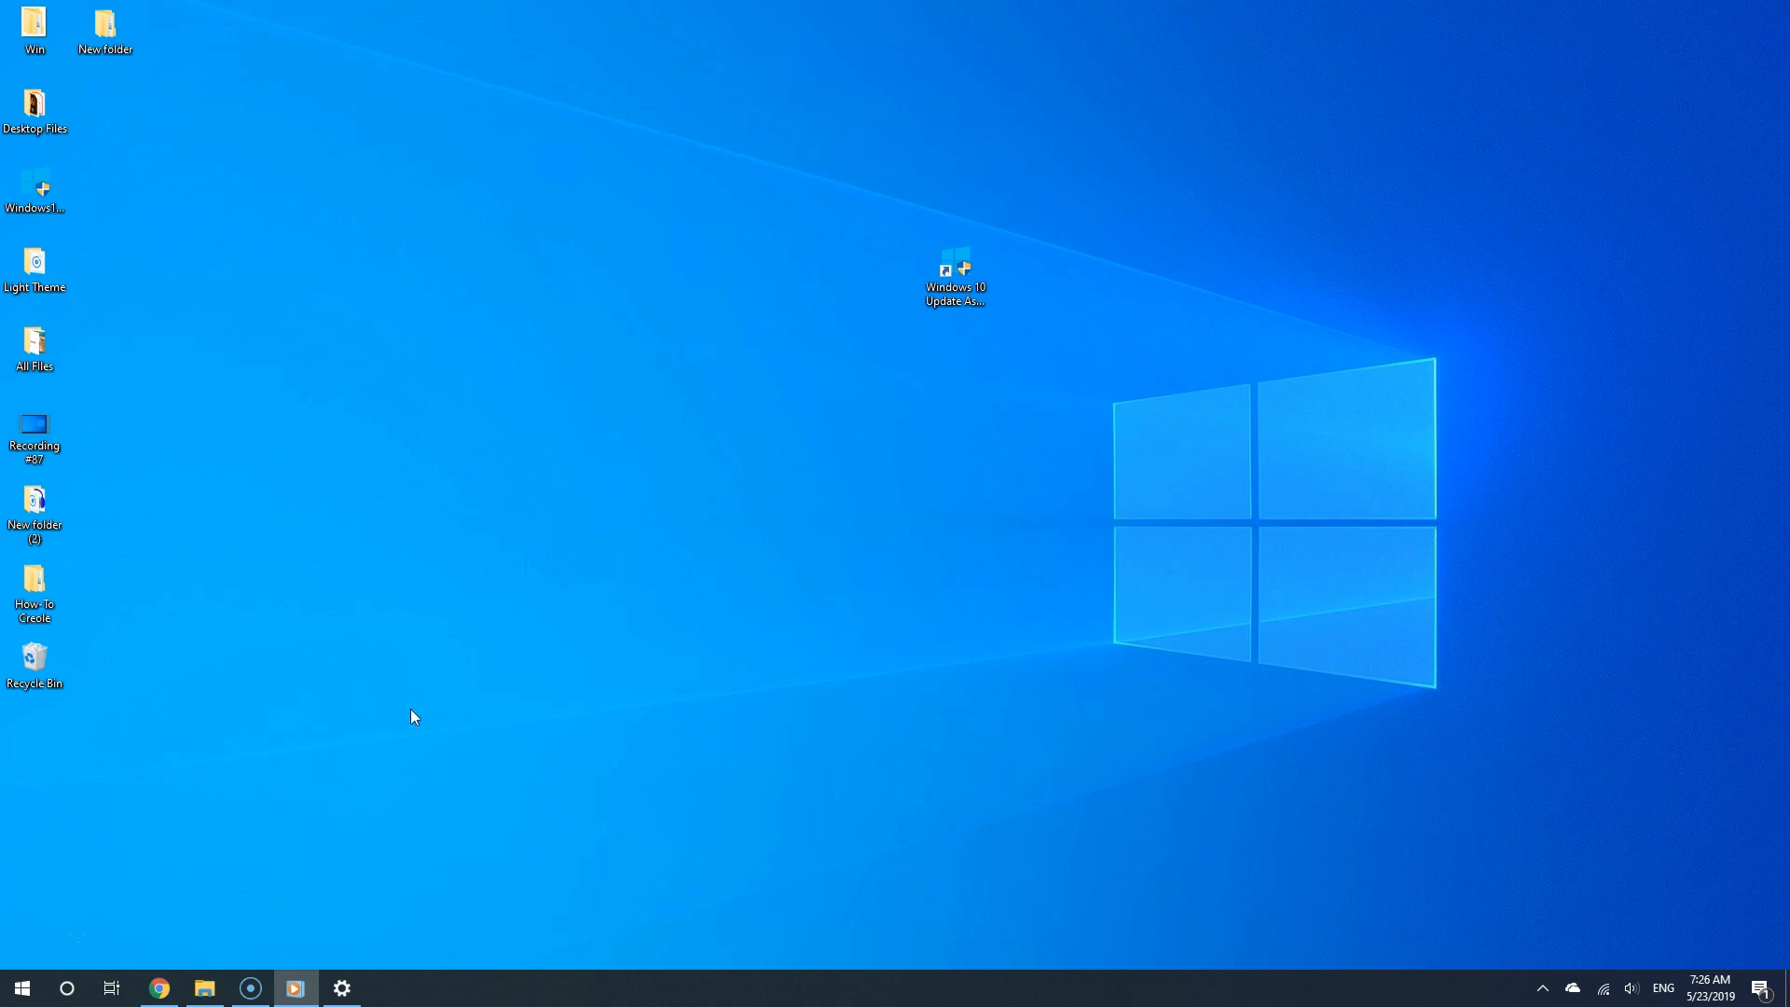
mouse_move(263, 852)
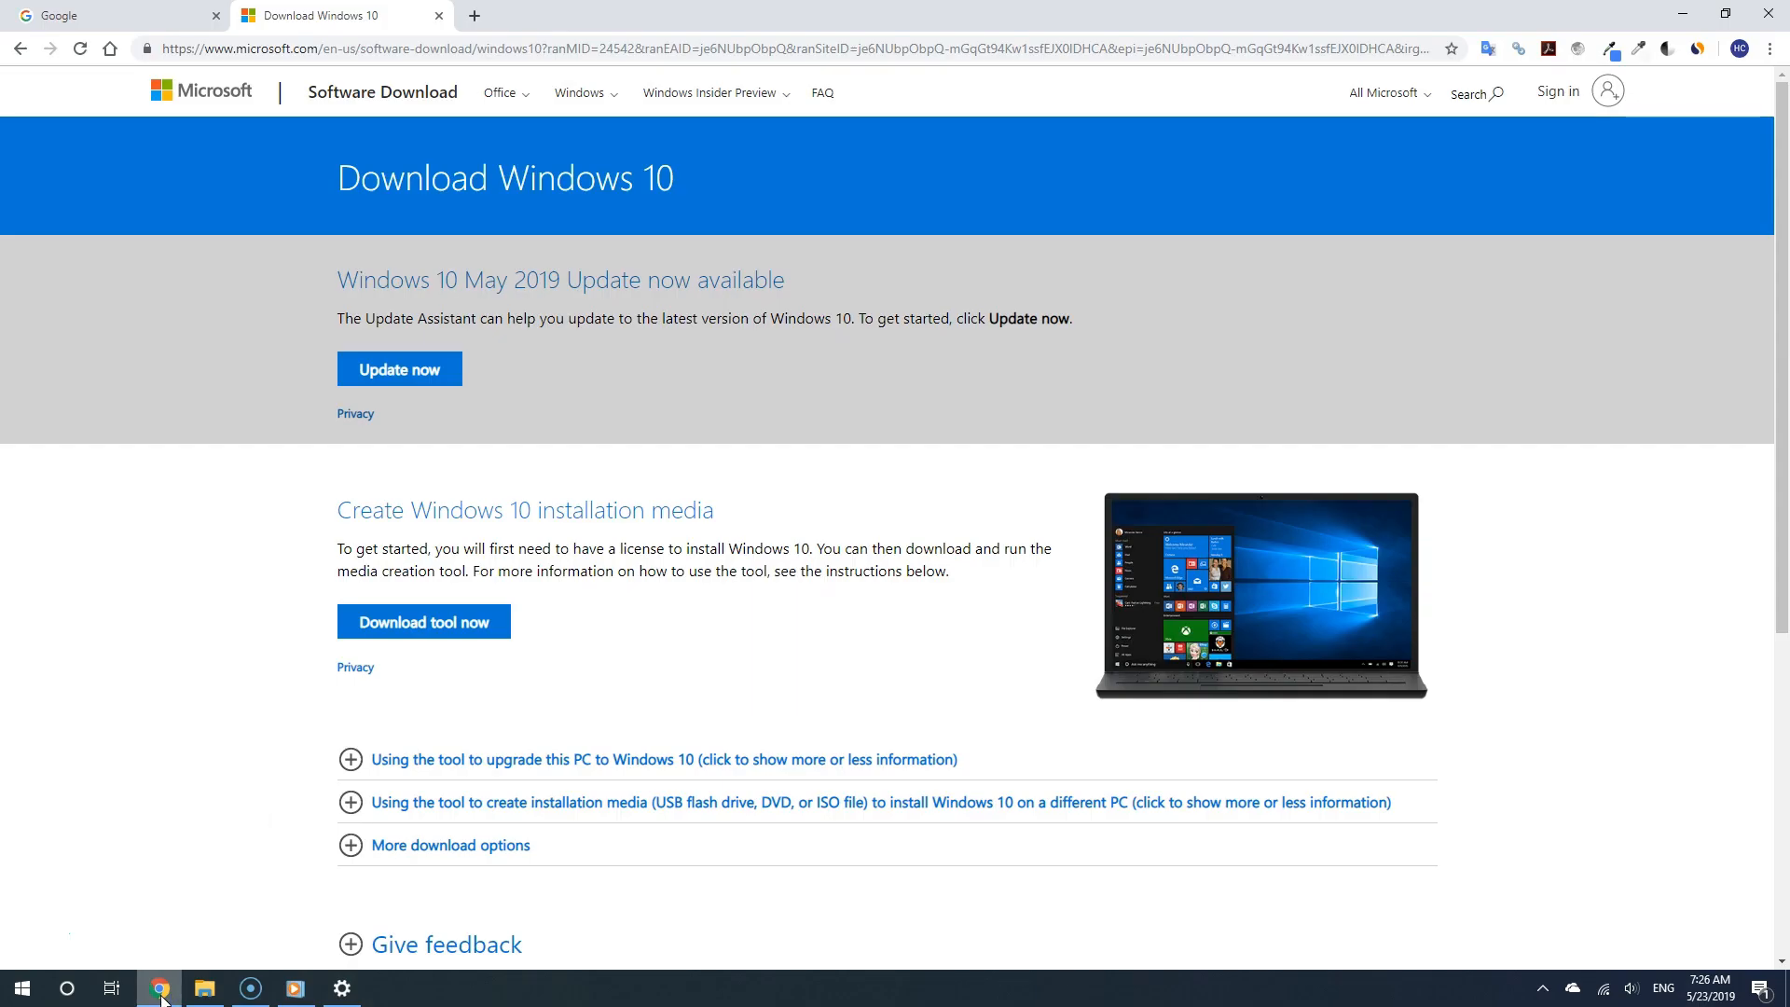
mouse_move(496, 226)
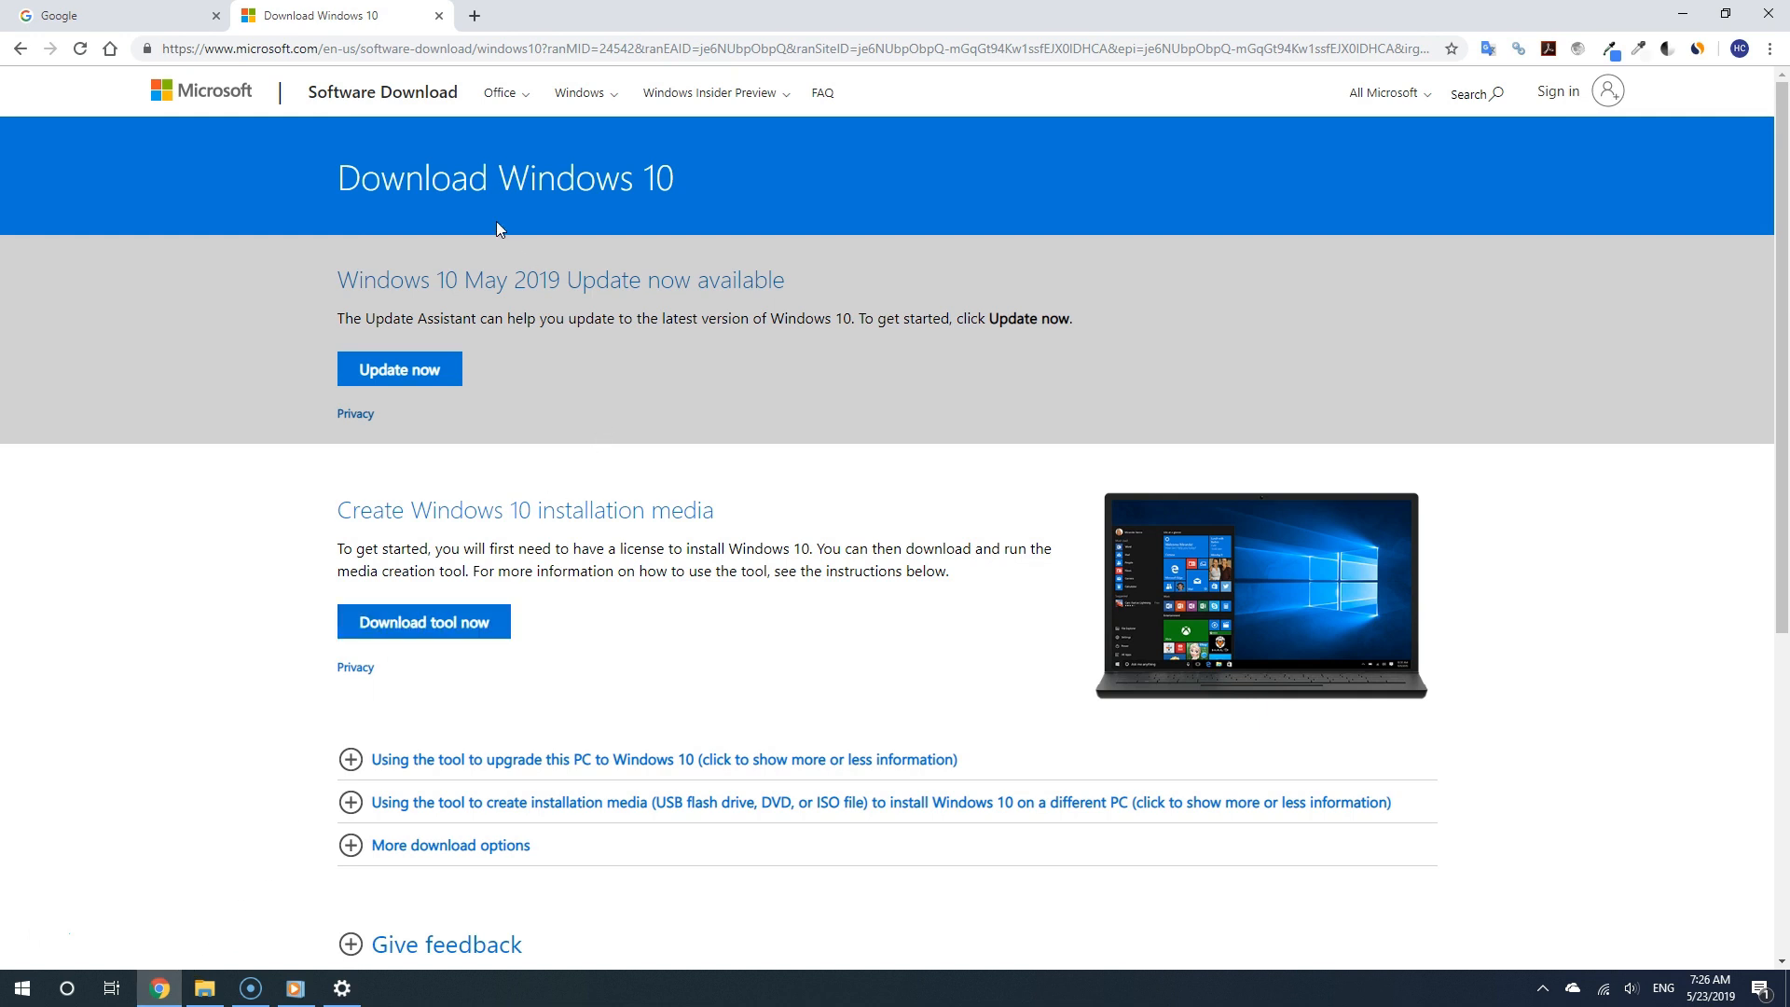
mouse_move(625, 67)
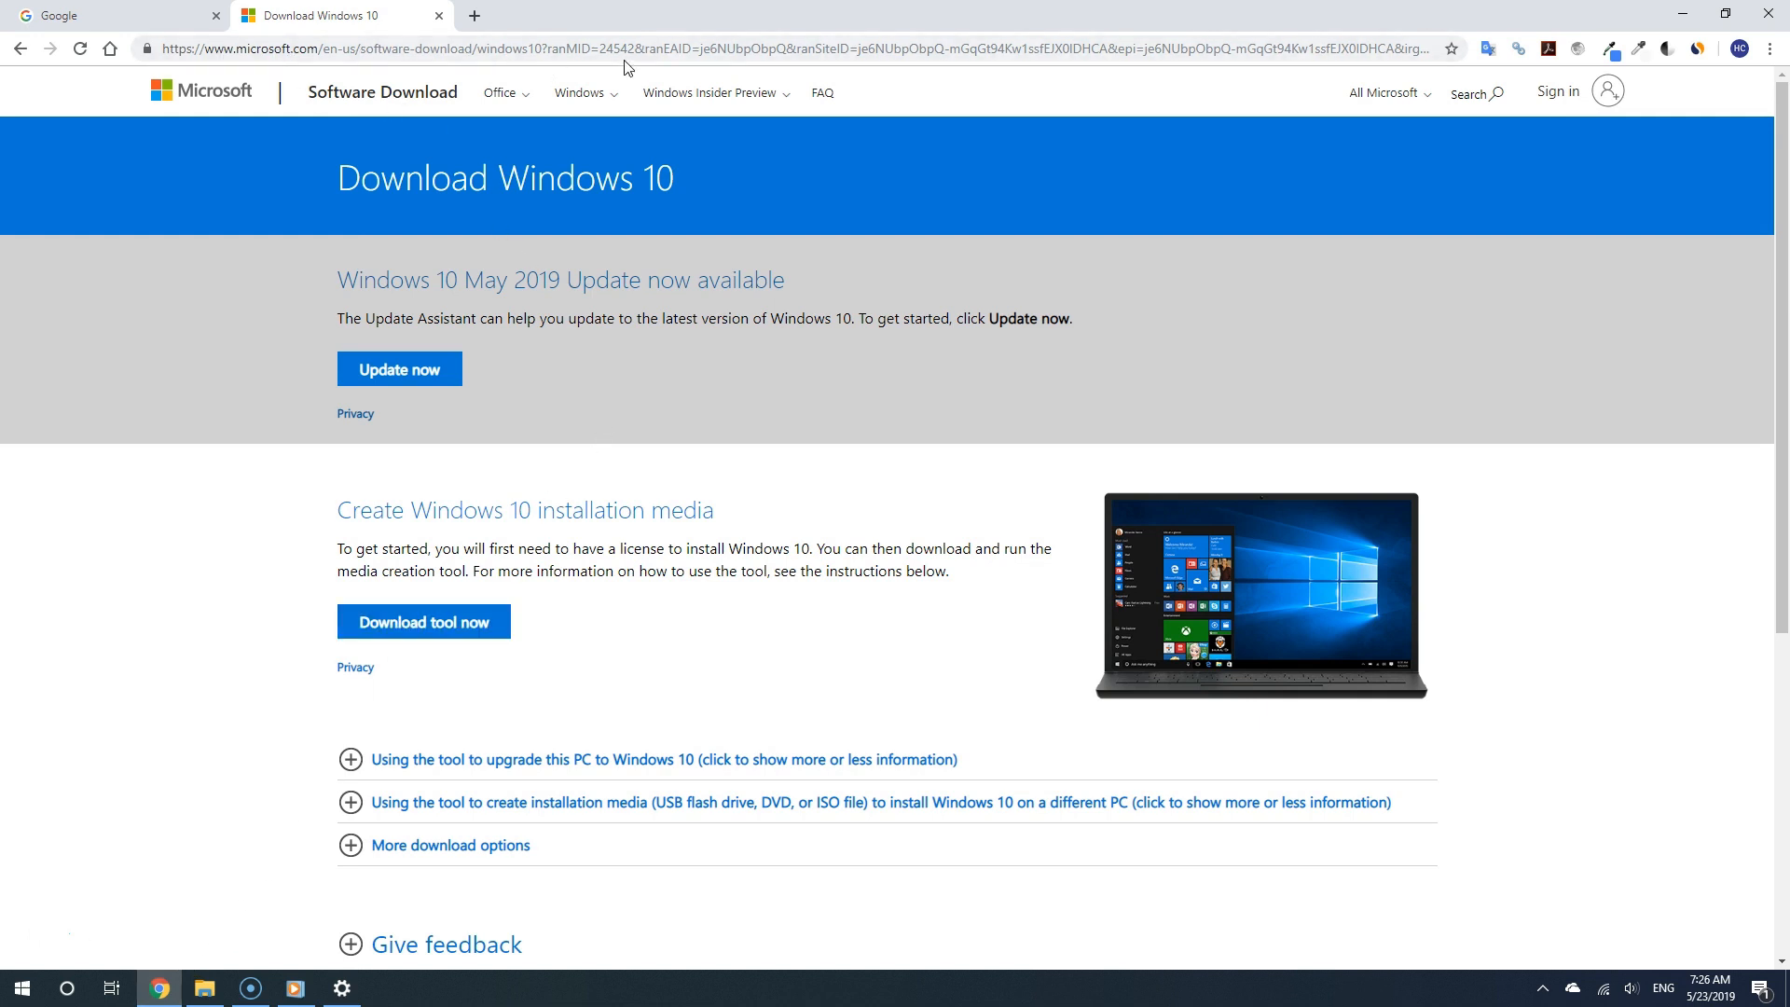
mouse_move(949, 235)
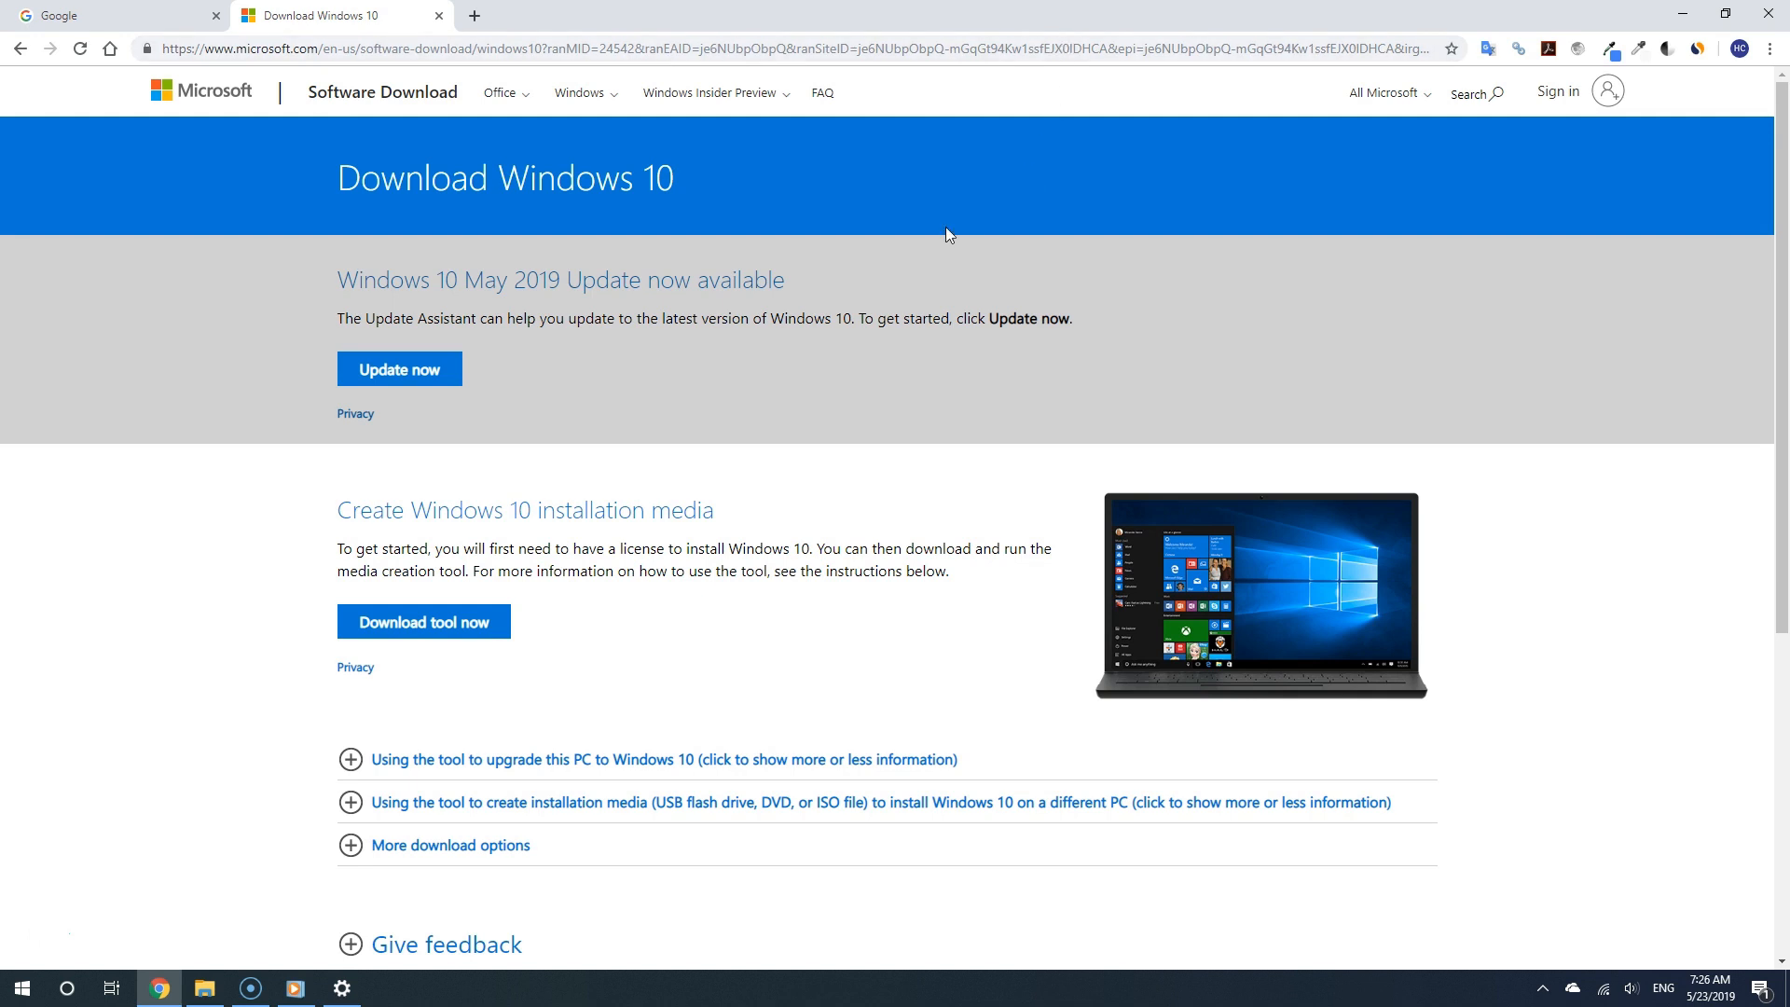
mouse_move(353, 207)
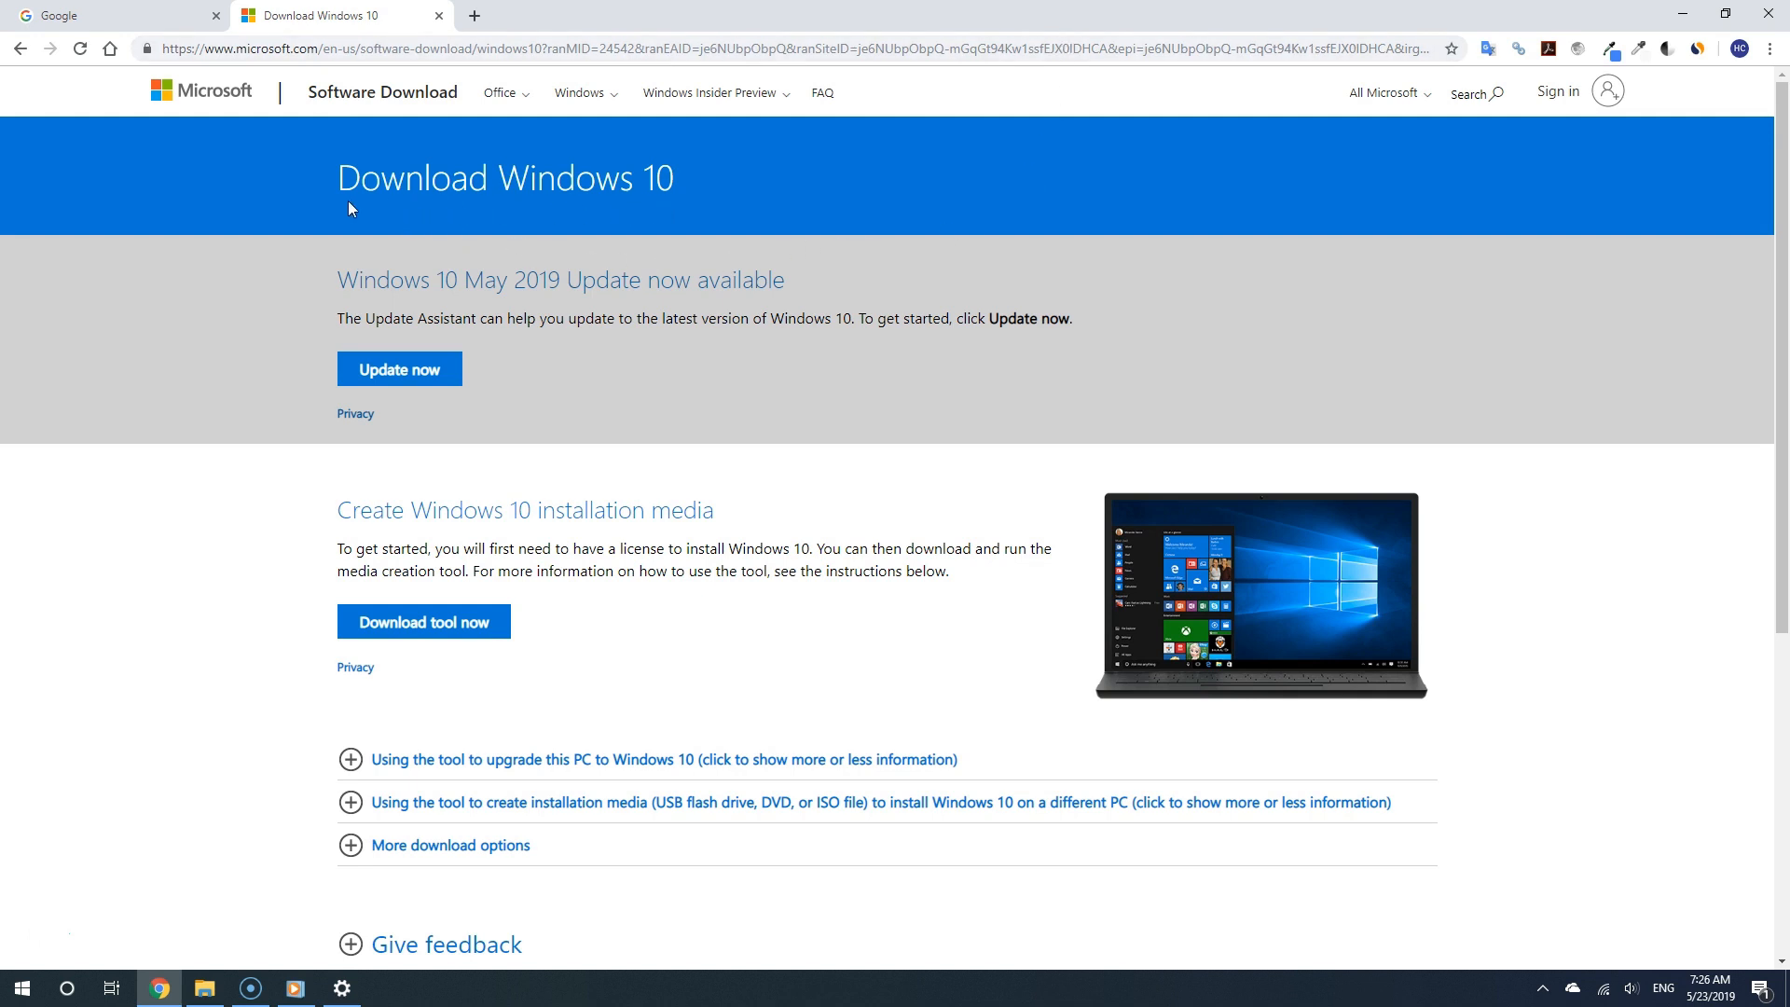
mouse_move(668, 212)
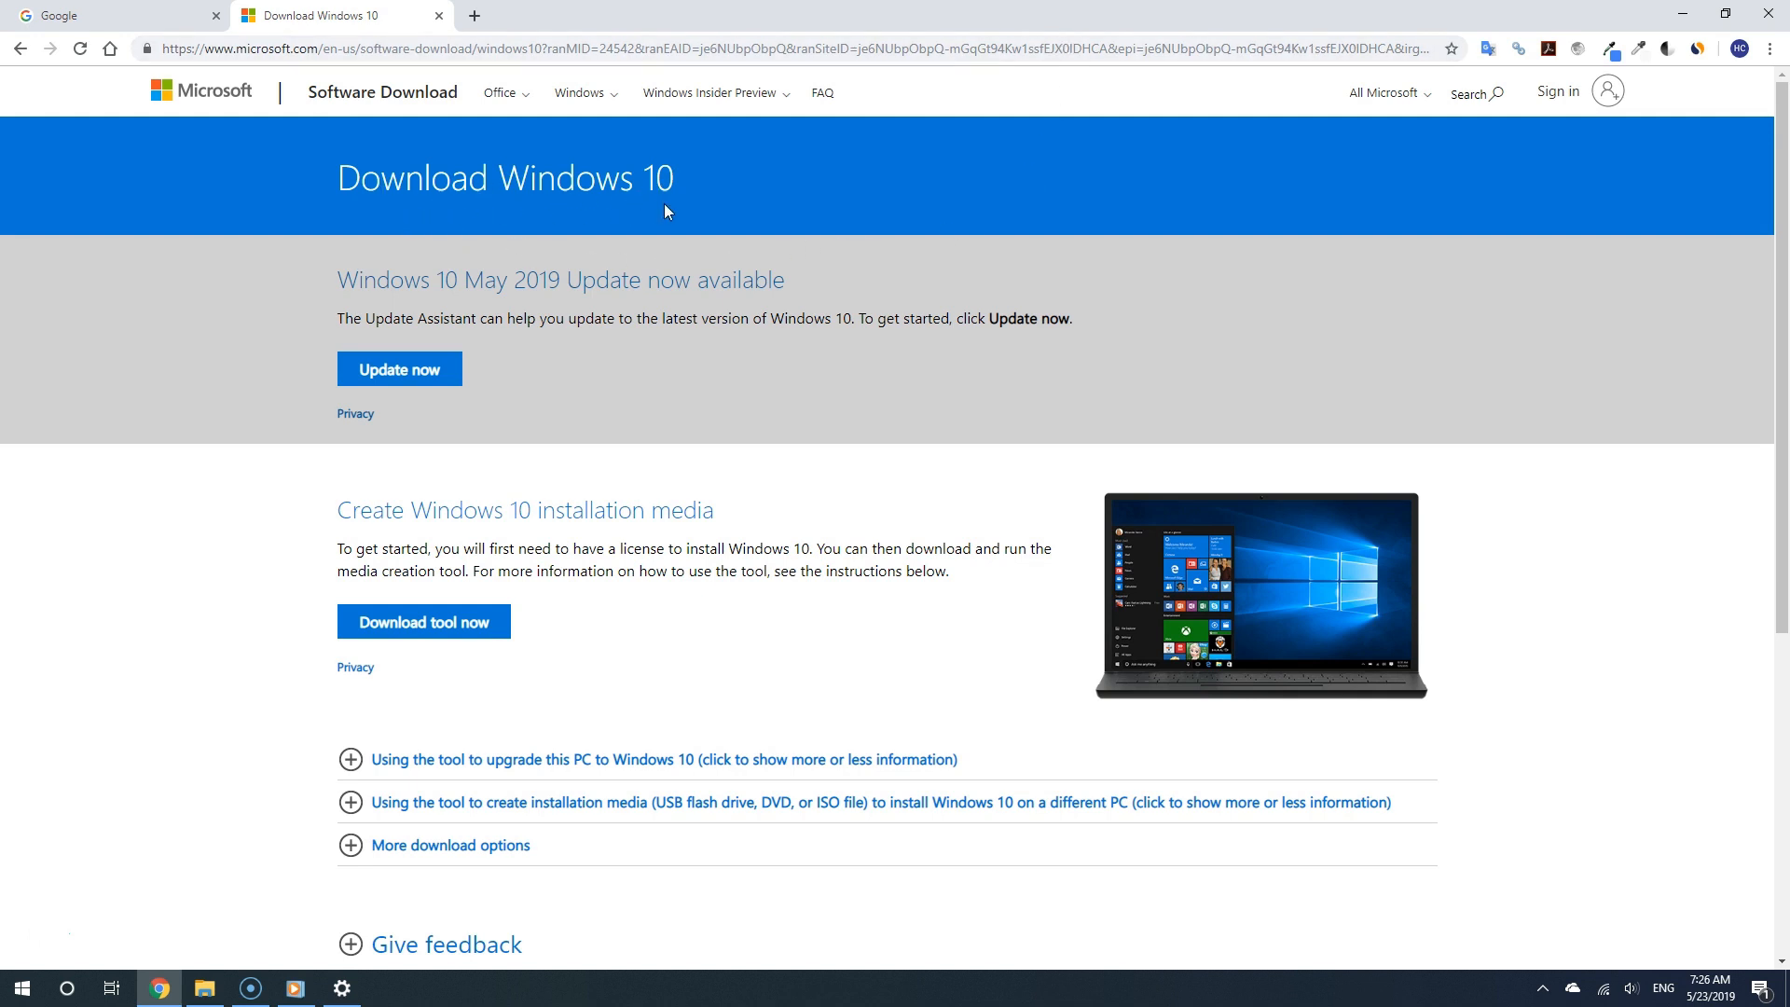
mouse_move(435, 238)
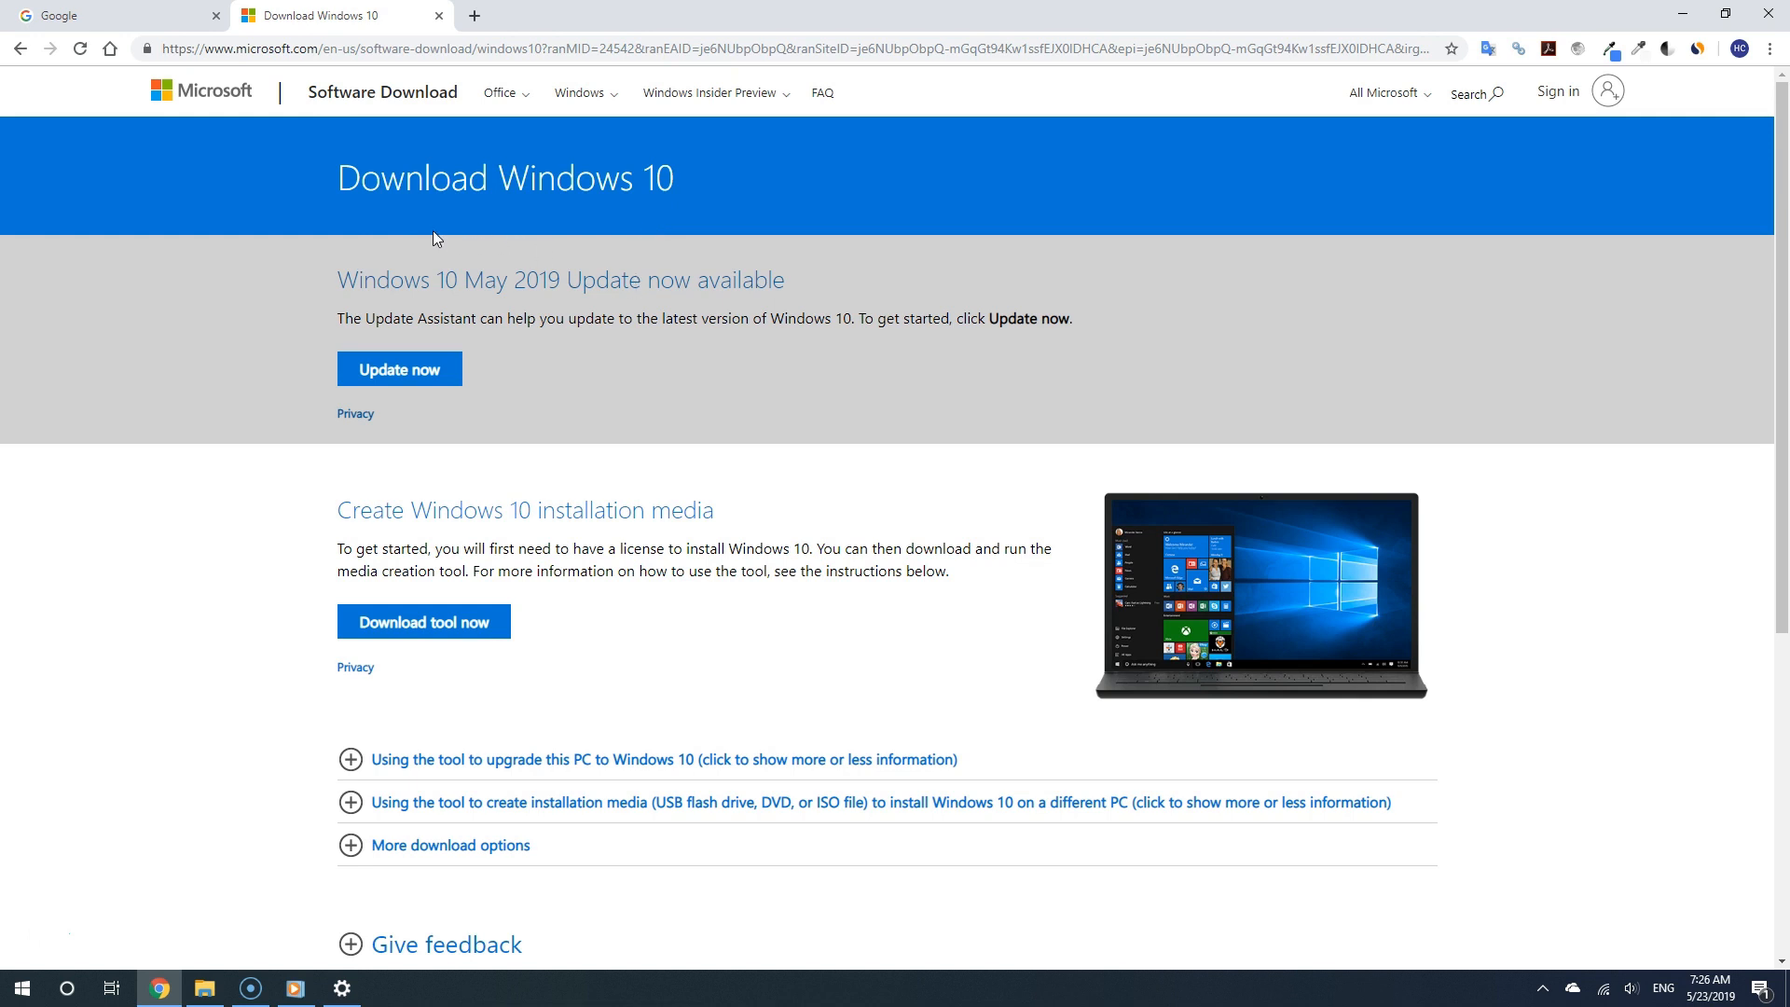
mouse_move(565, 351)
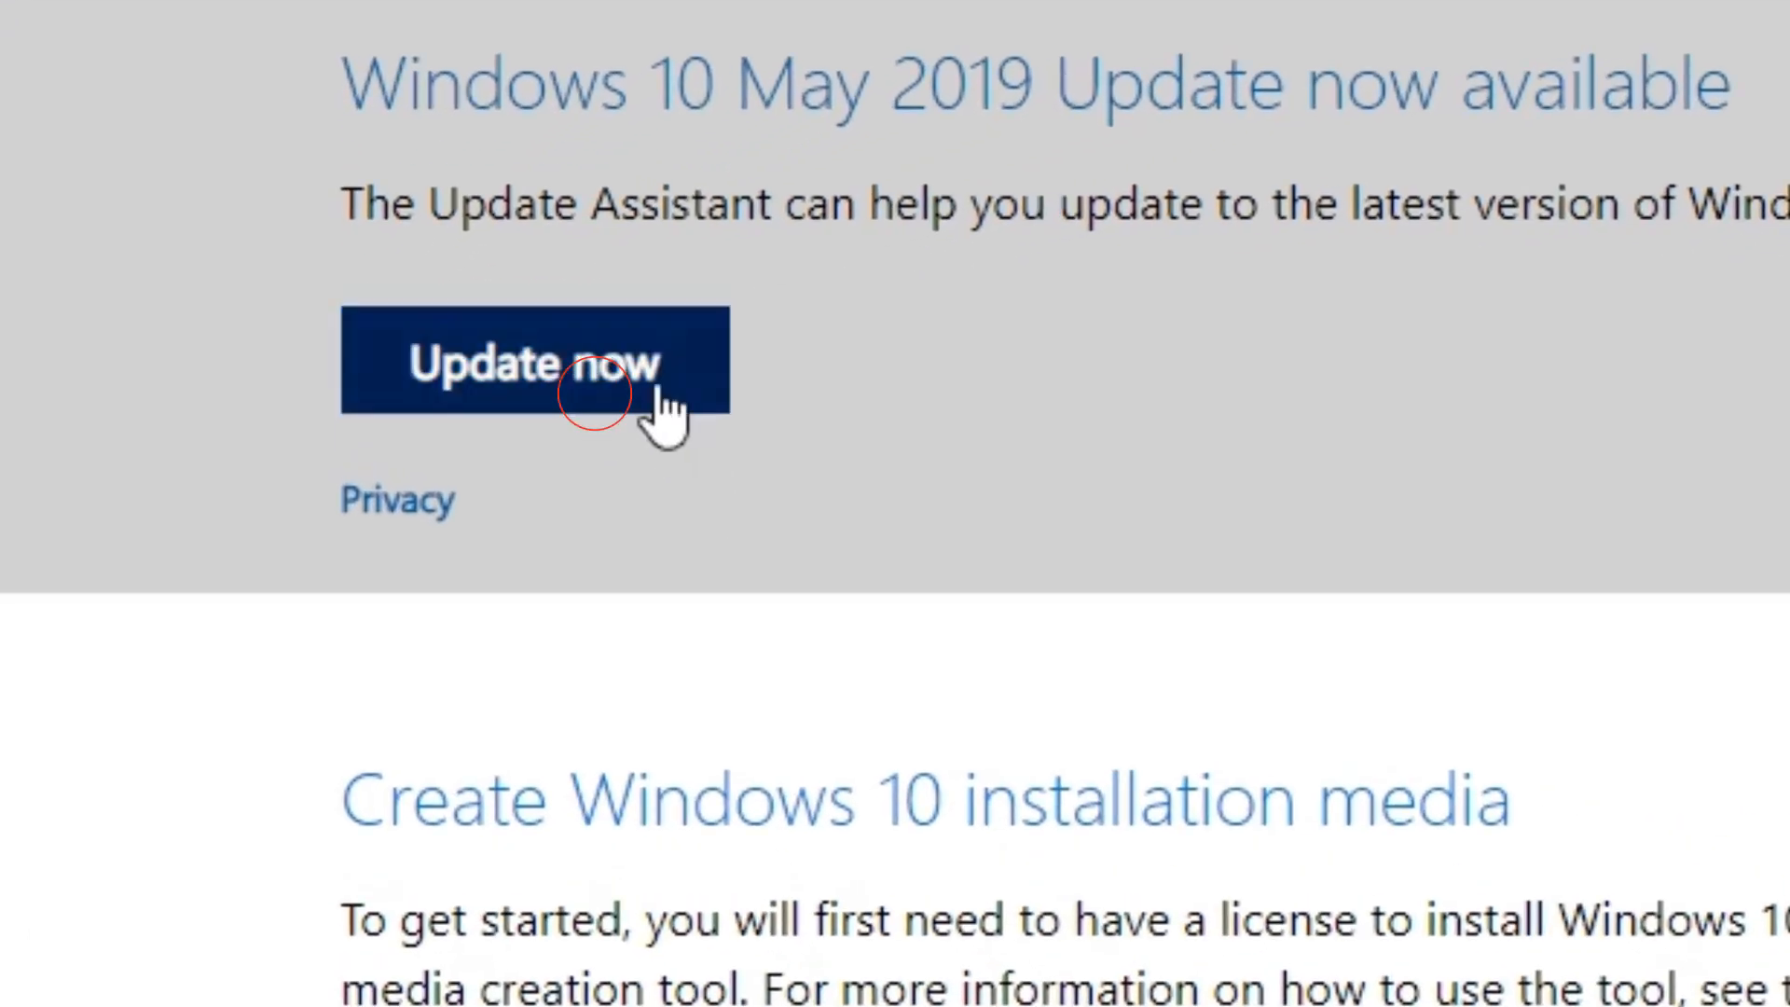
Download the Update Assistant installer via Update now and save it to the Desktop.
click(533, 360)
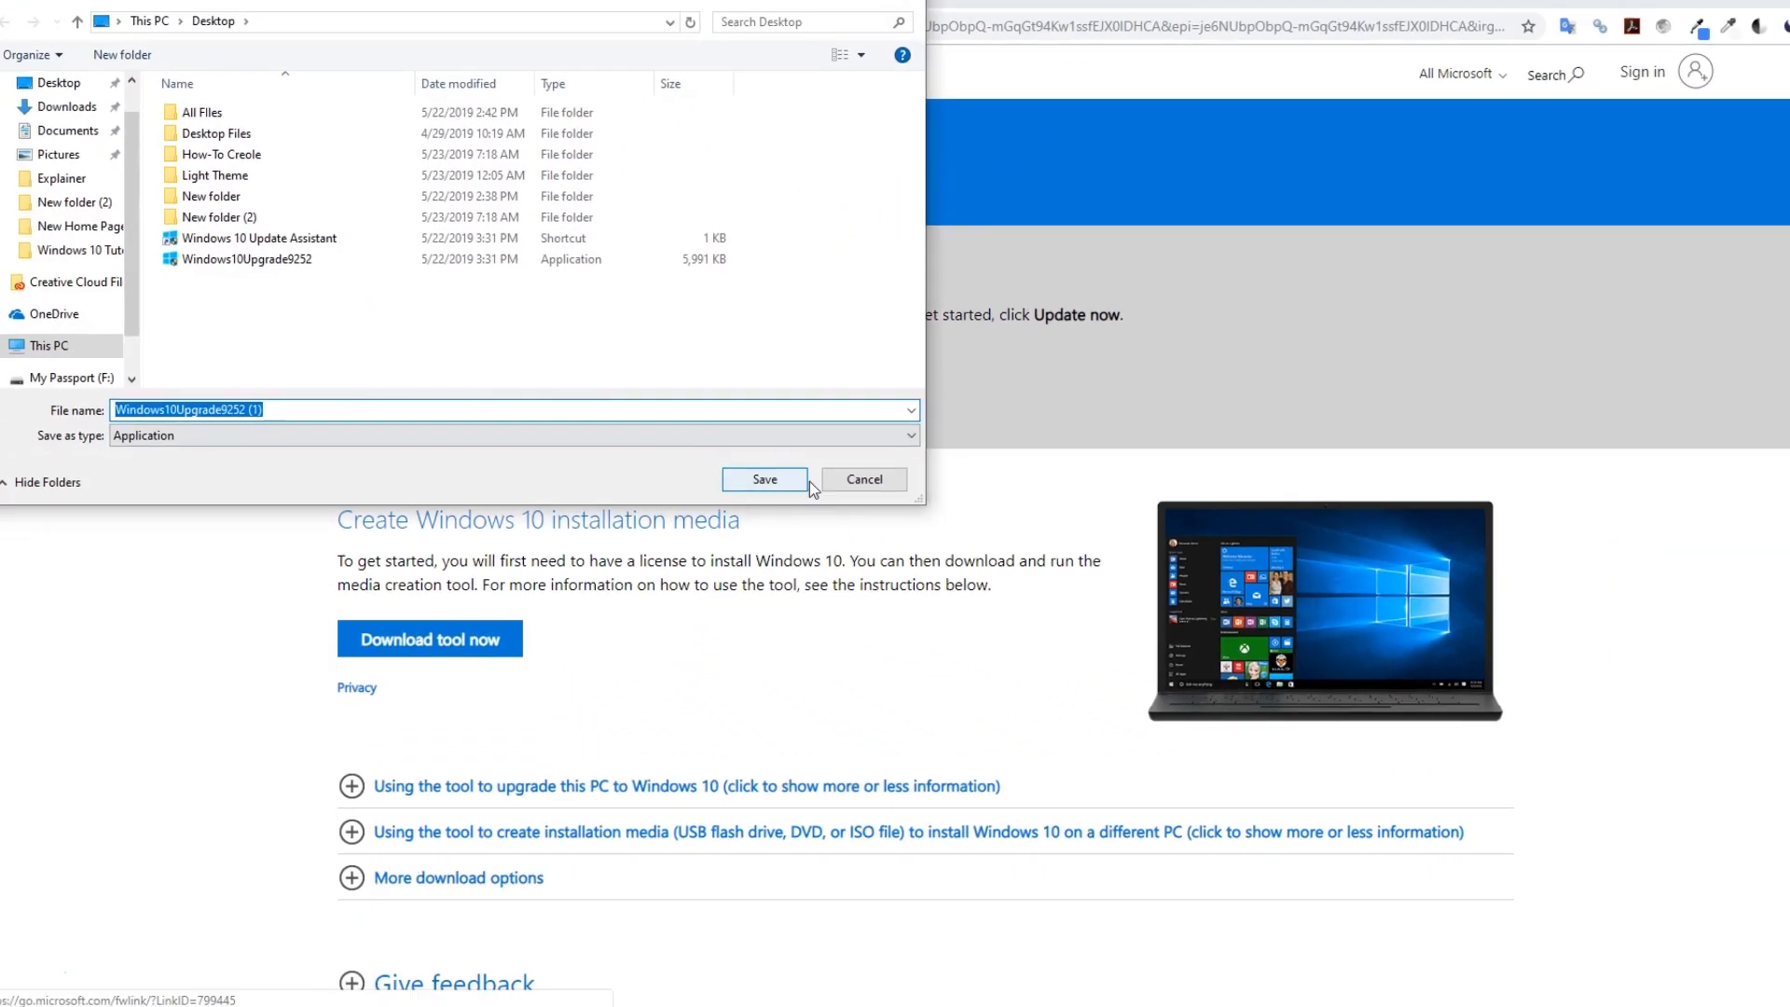
click(763, 479)
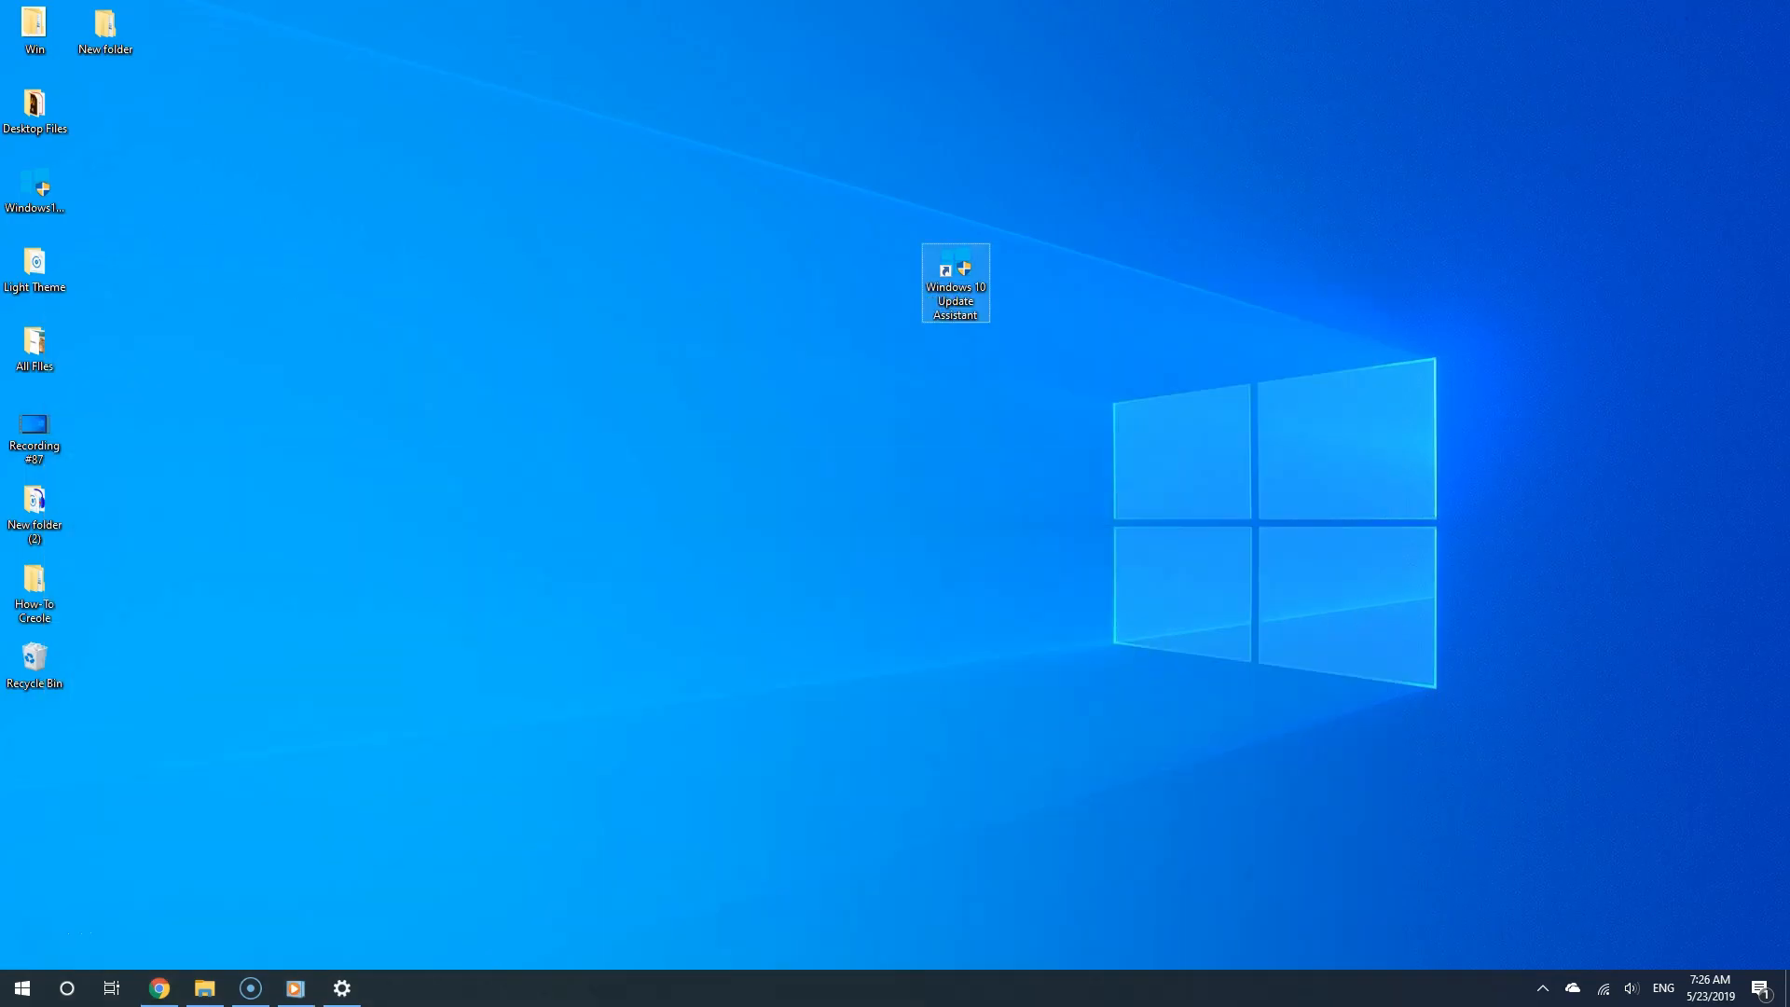
Launch the Windows 10 Update Assistant from its desktop shortcut.
double_click(955, 282)
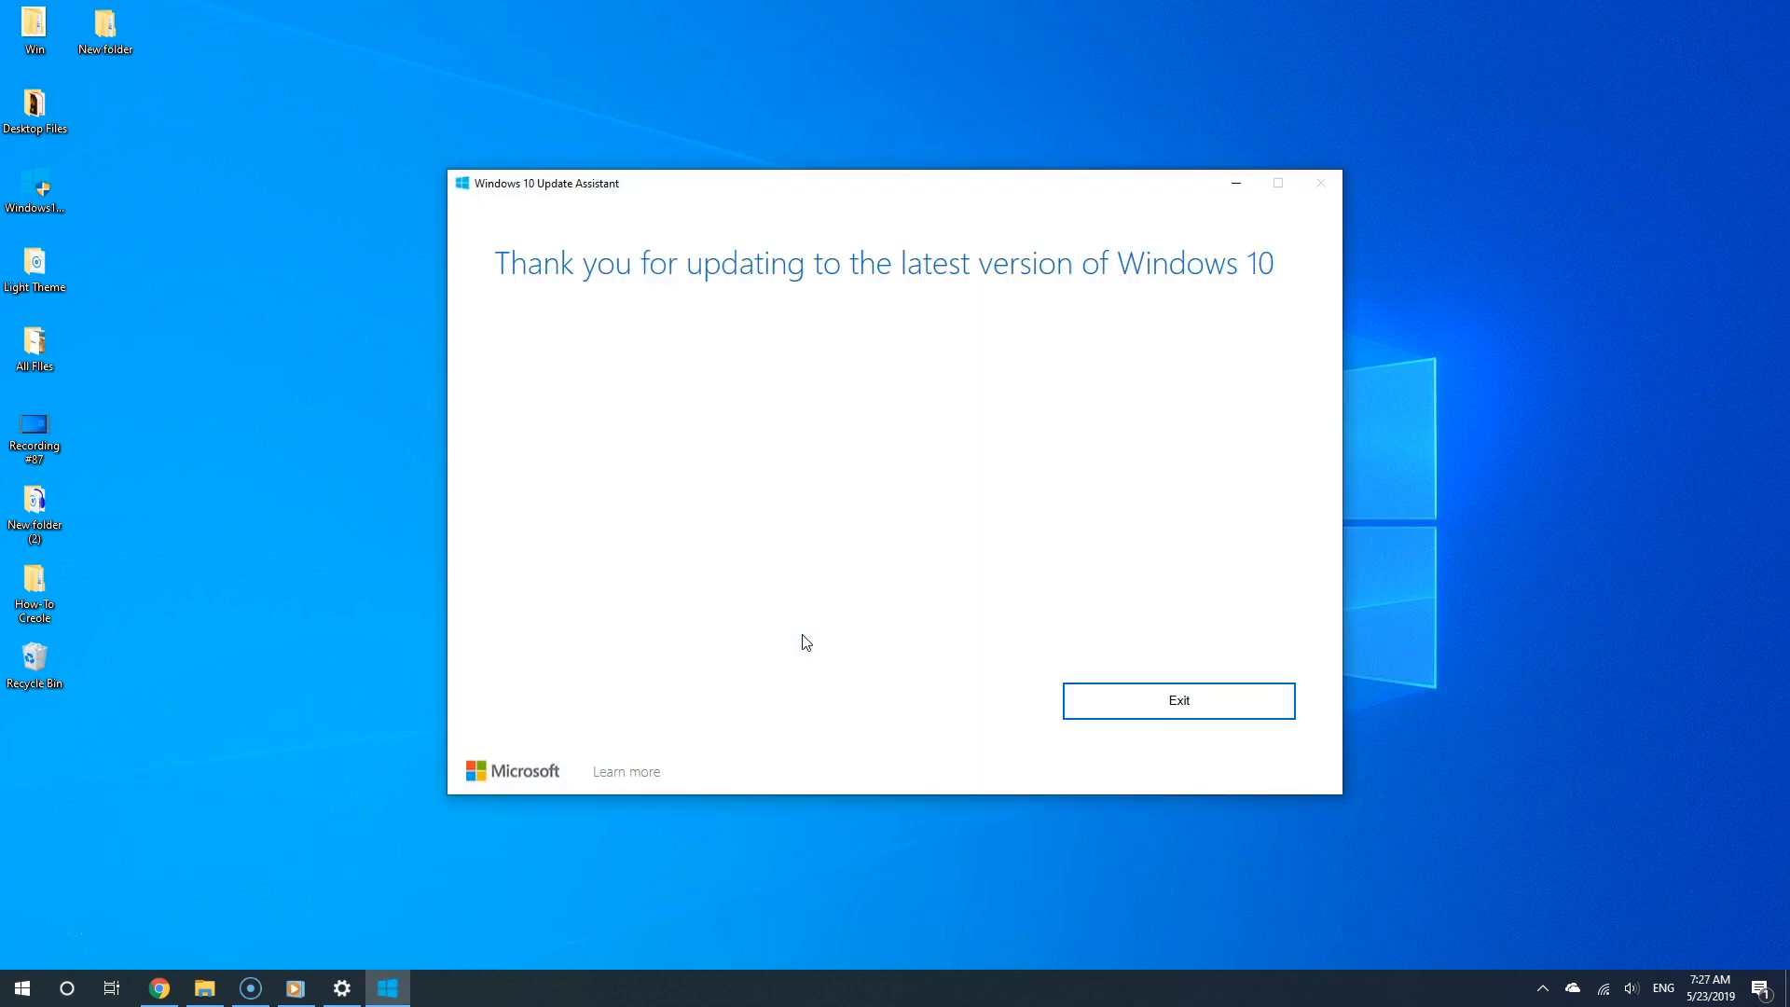
mouse_move(708, 302)
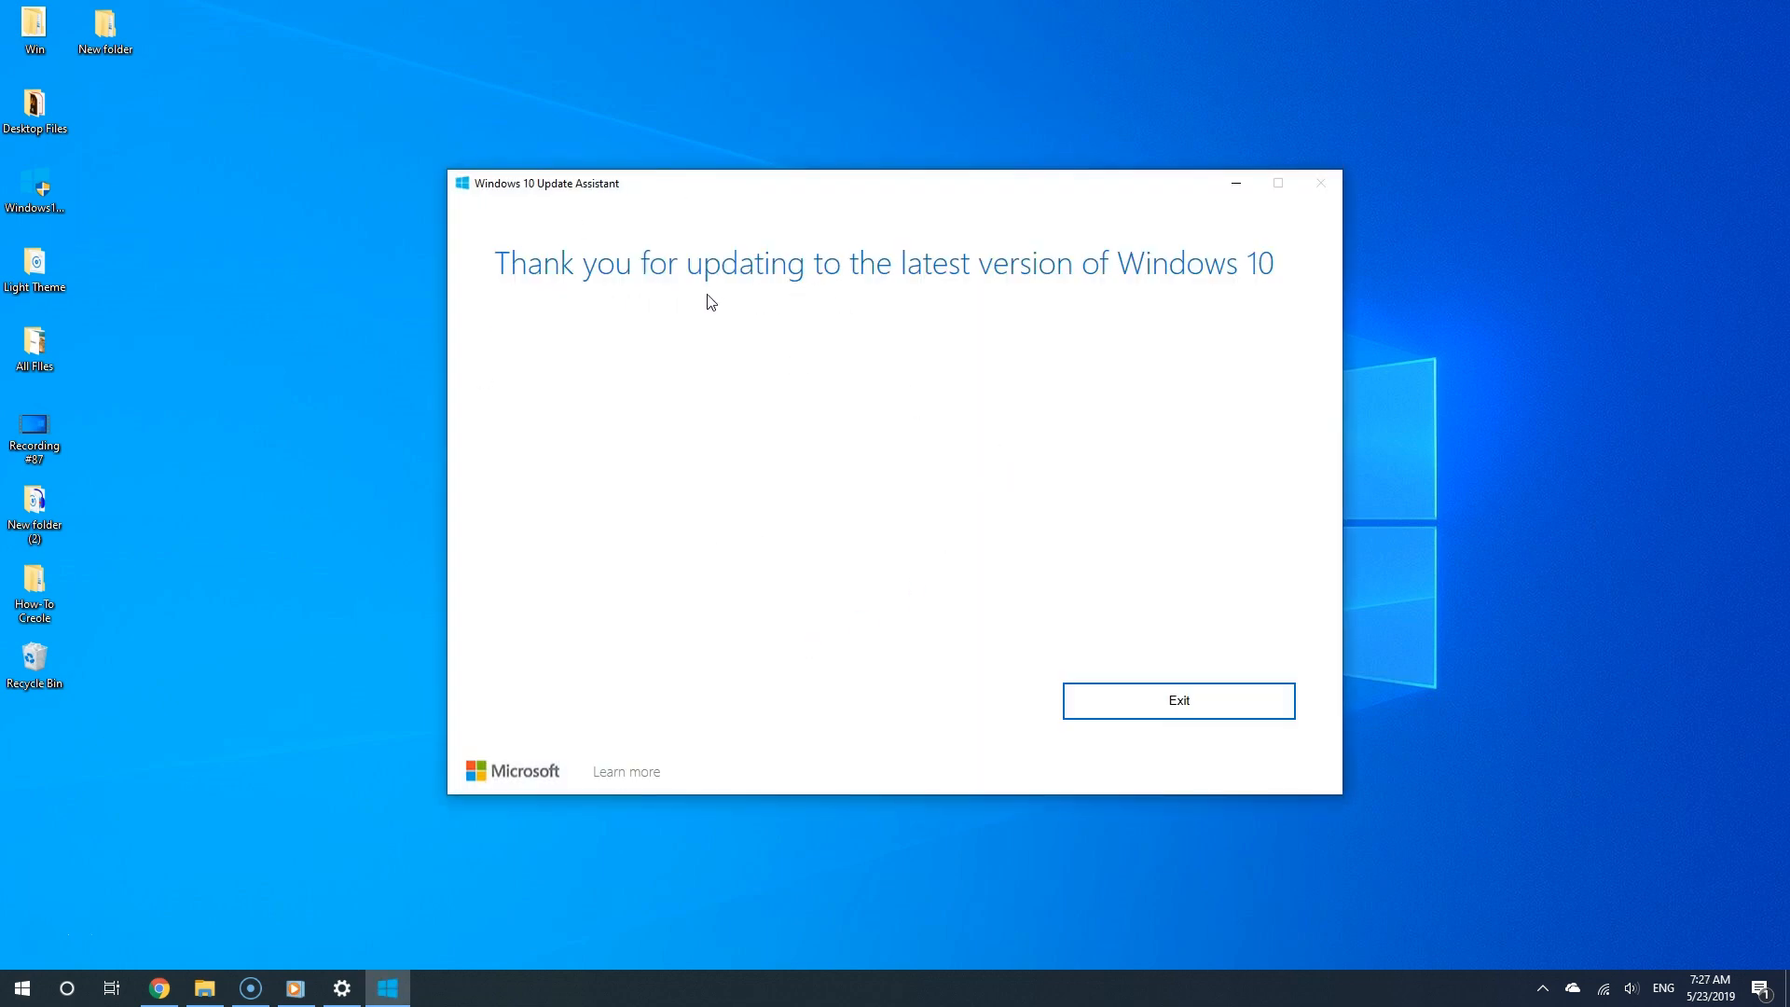
mouse_move(1324, 186)
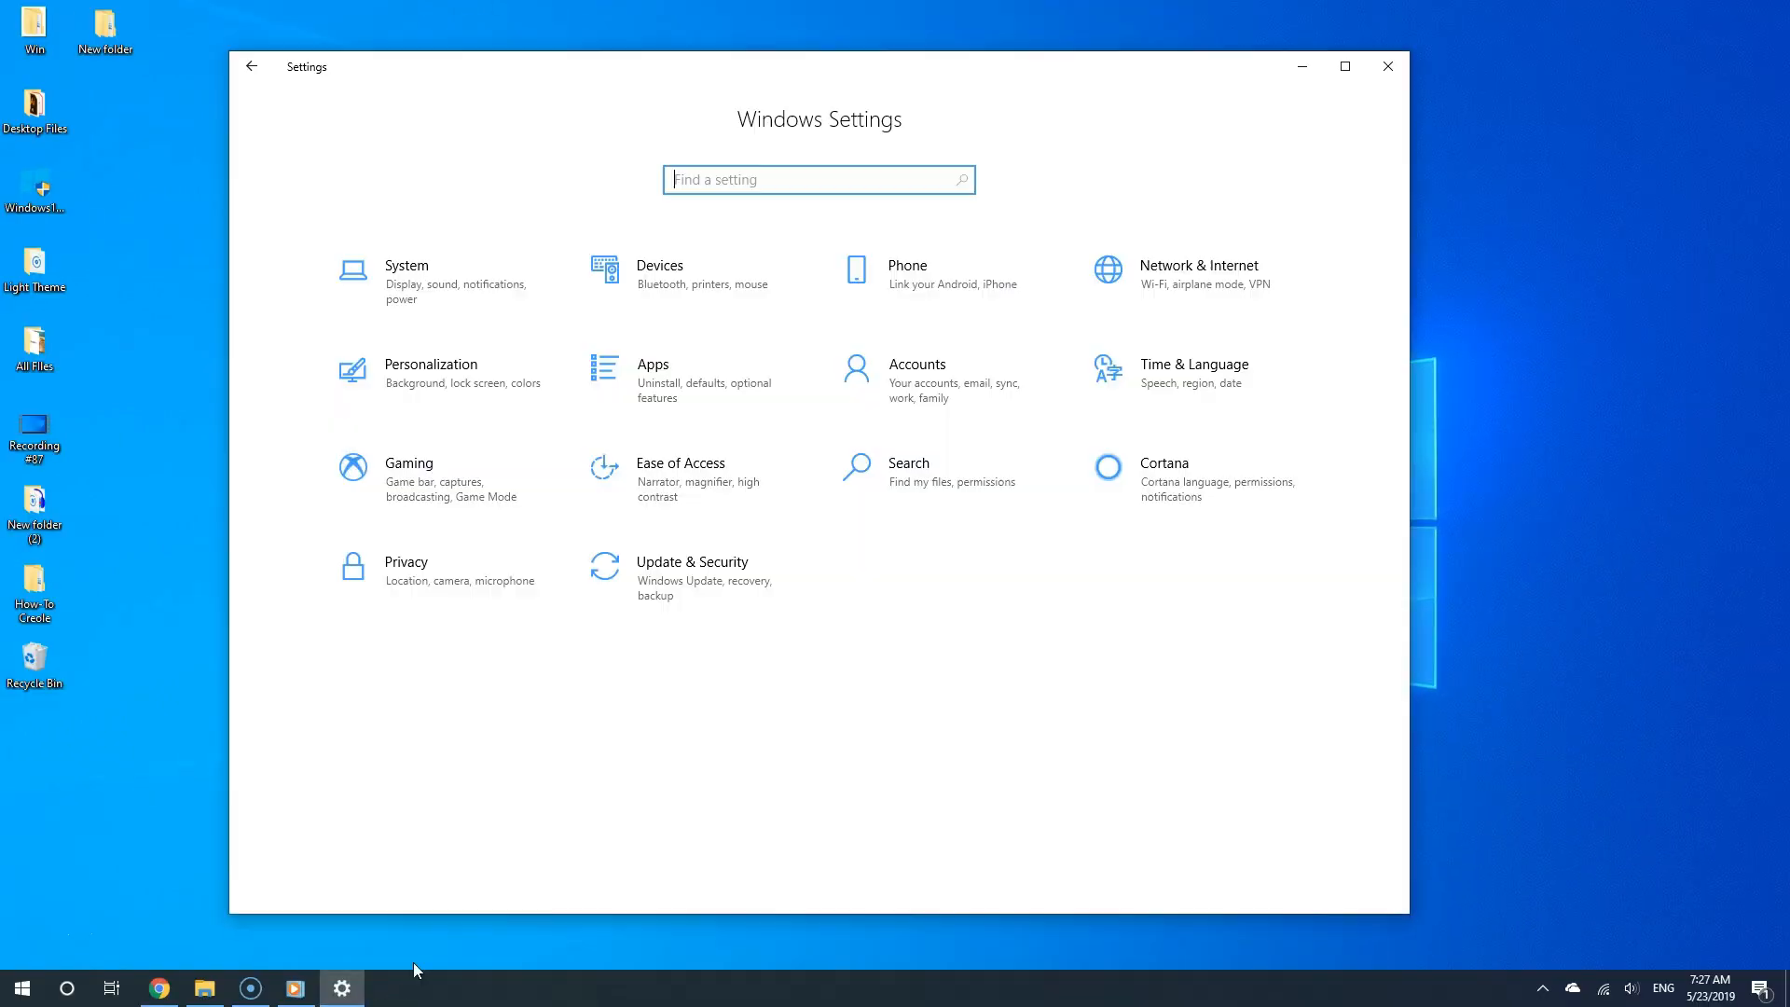
mouse_move(464, 457)
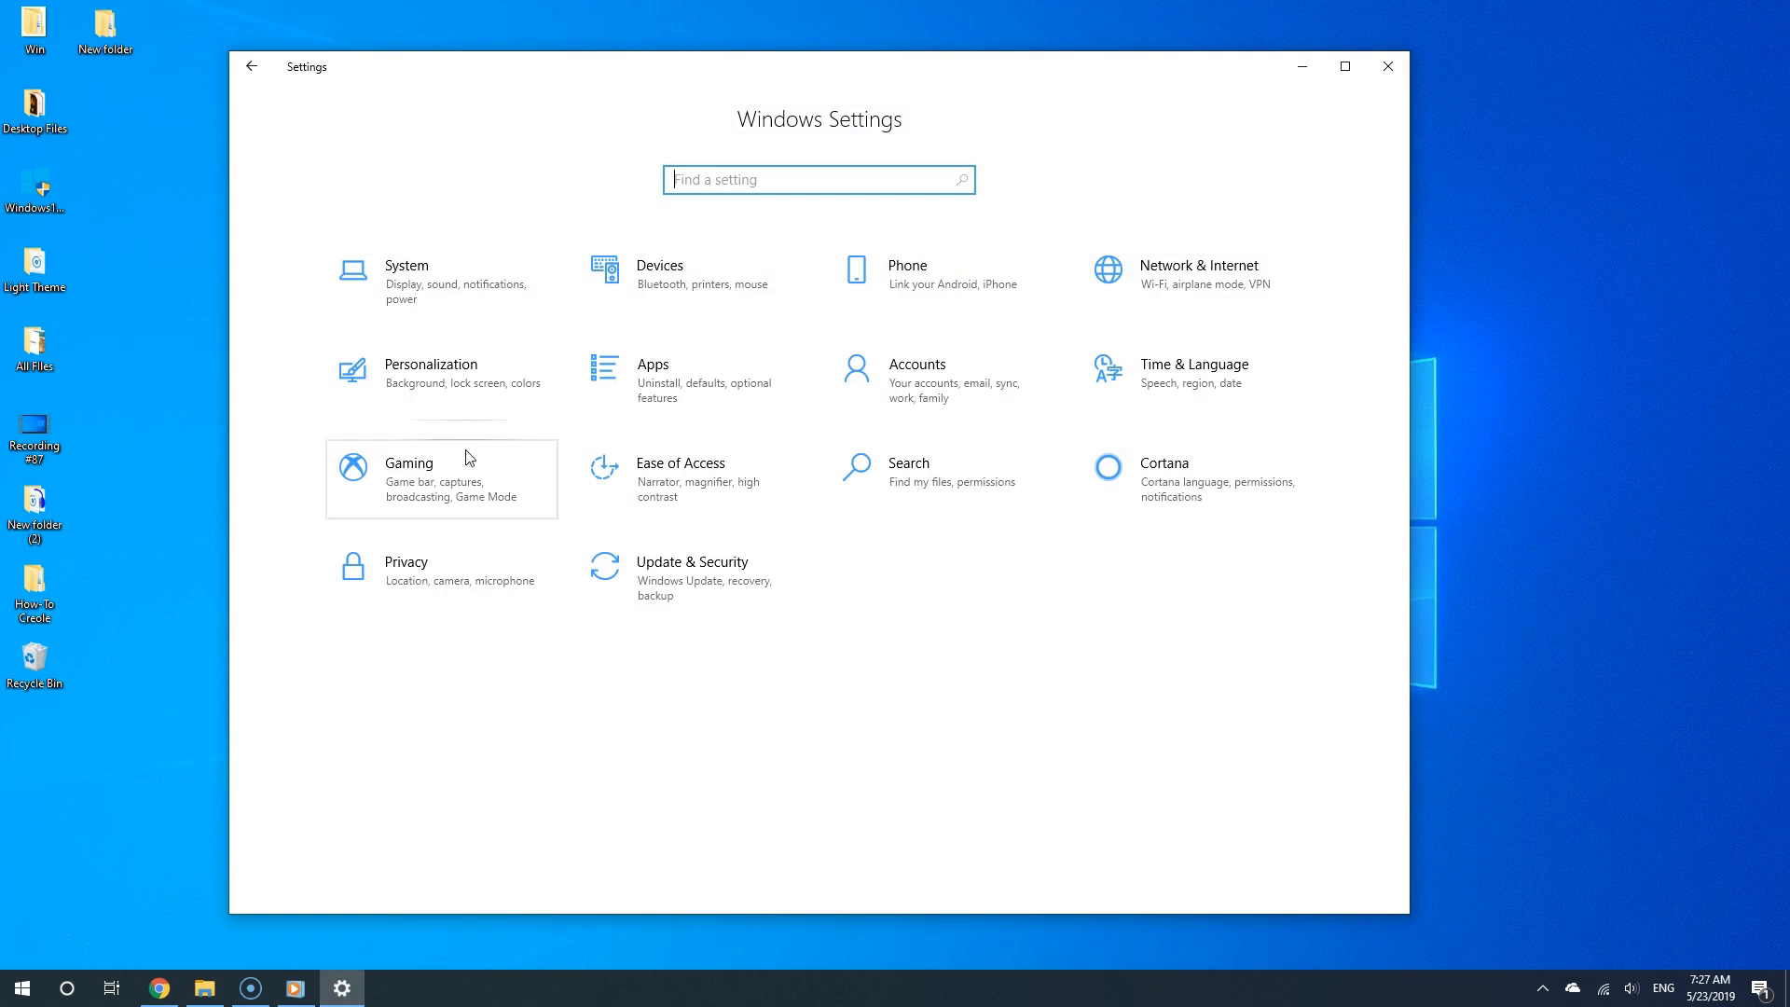
In Personalization > Colors, choose Light as the default Windows mode.
click(431, 372)
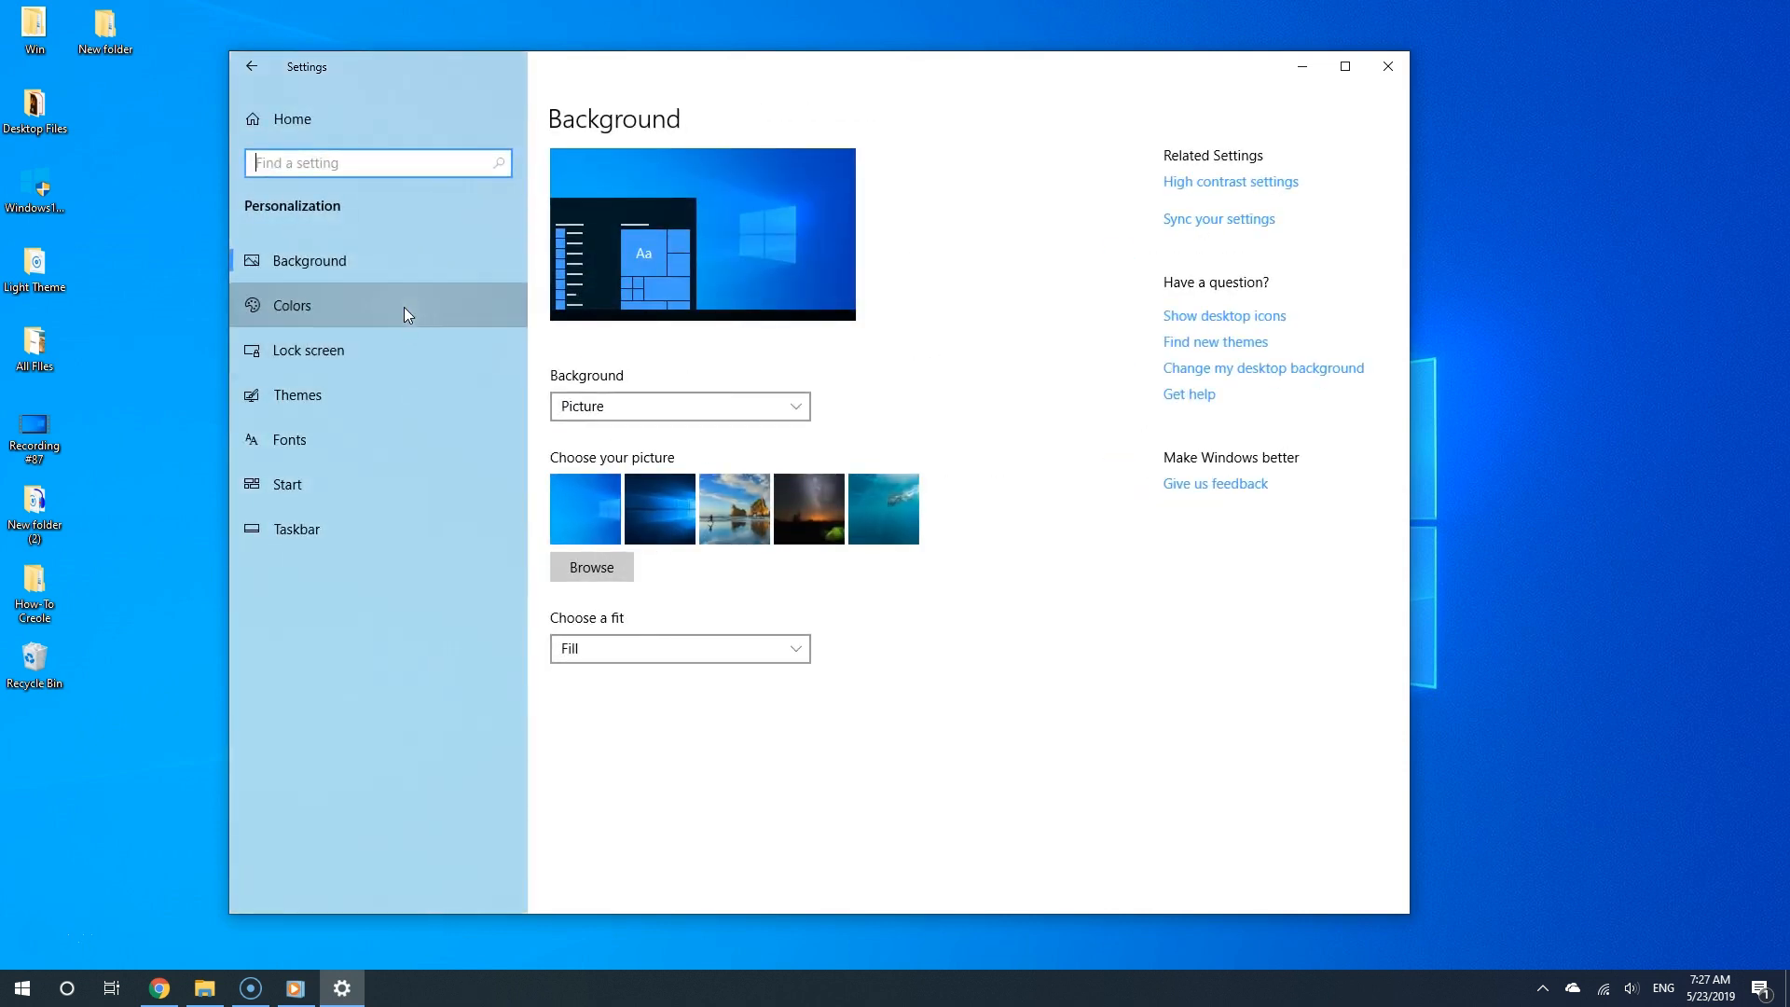
click(293, 304)
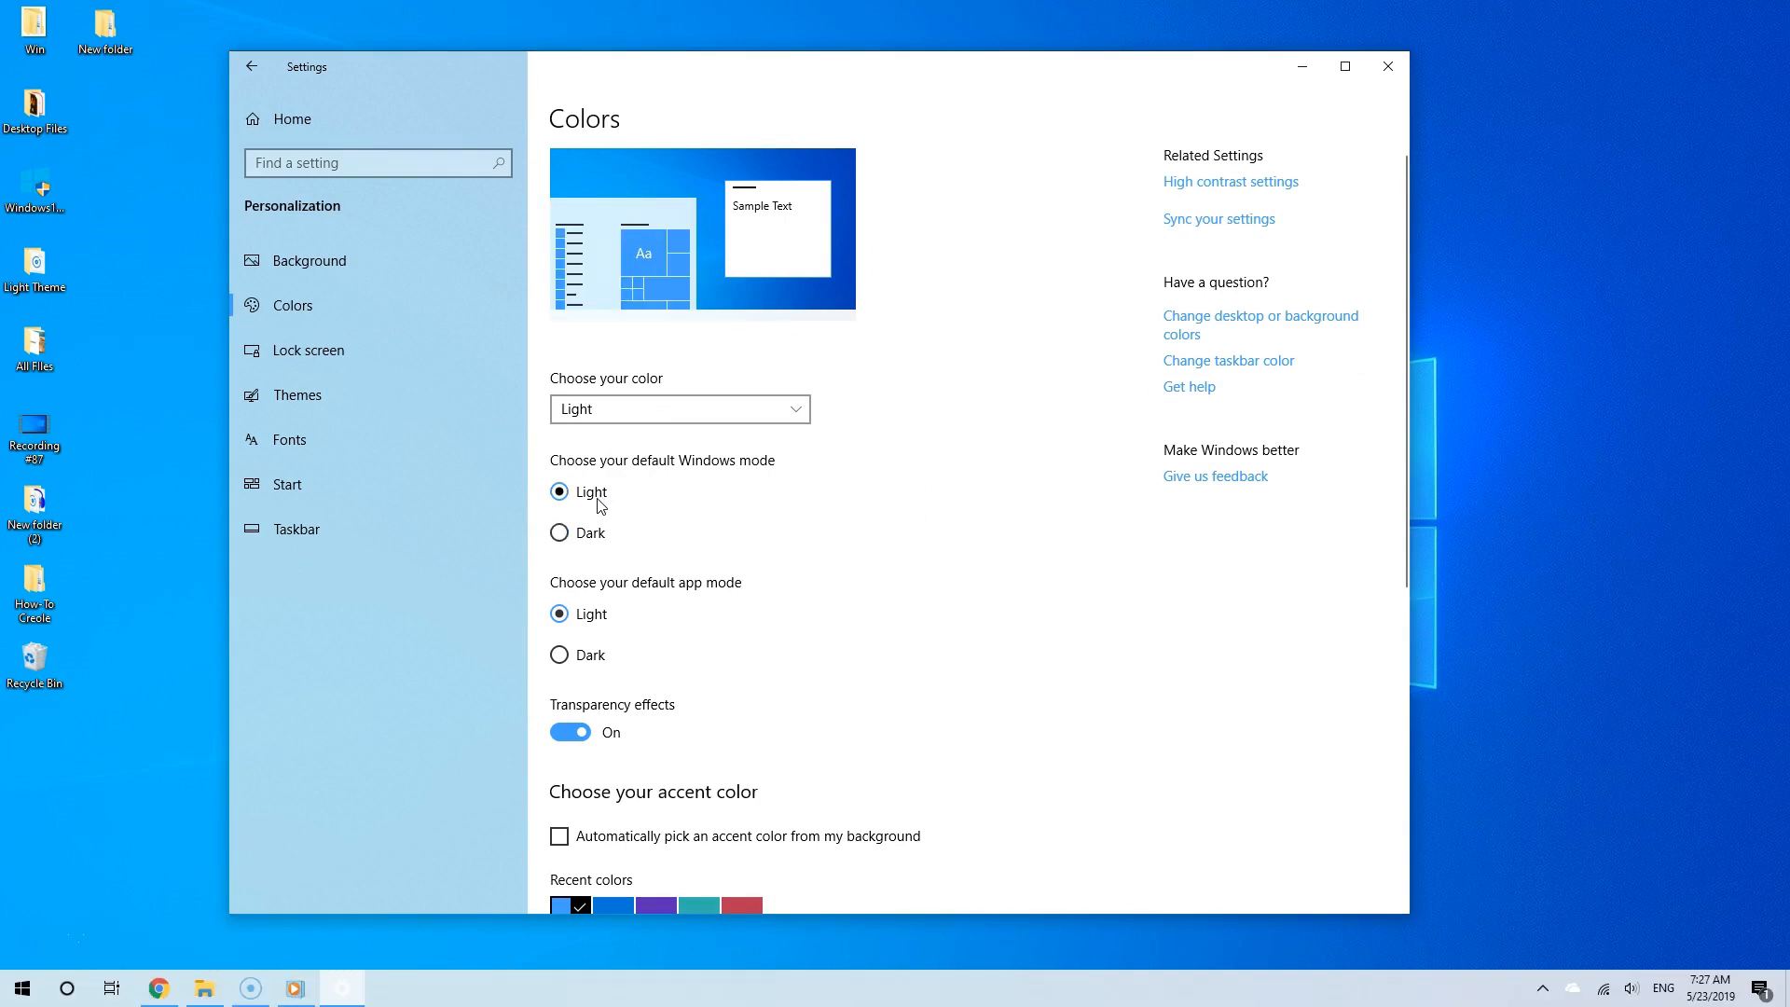
click(20, 989)
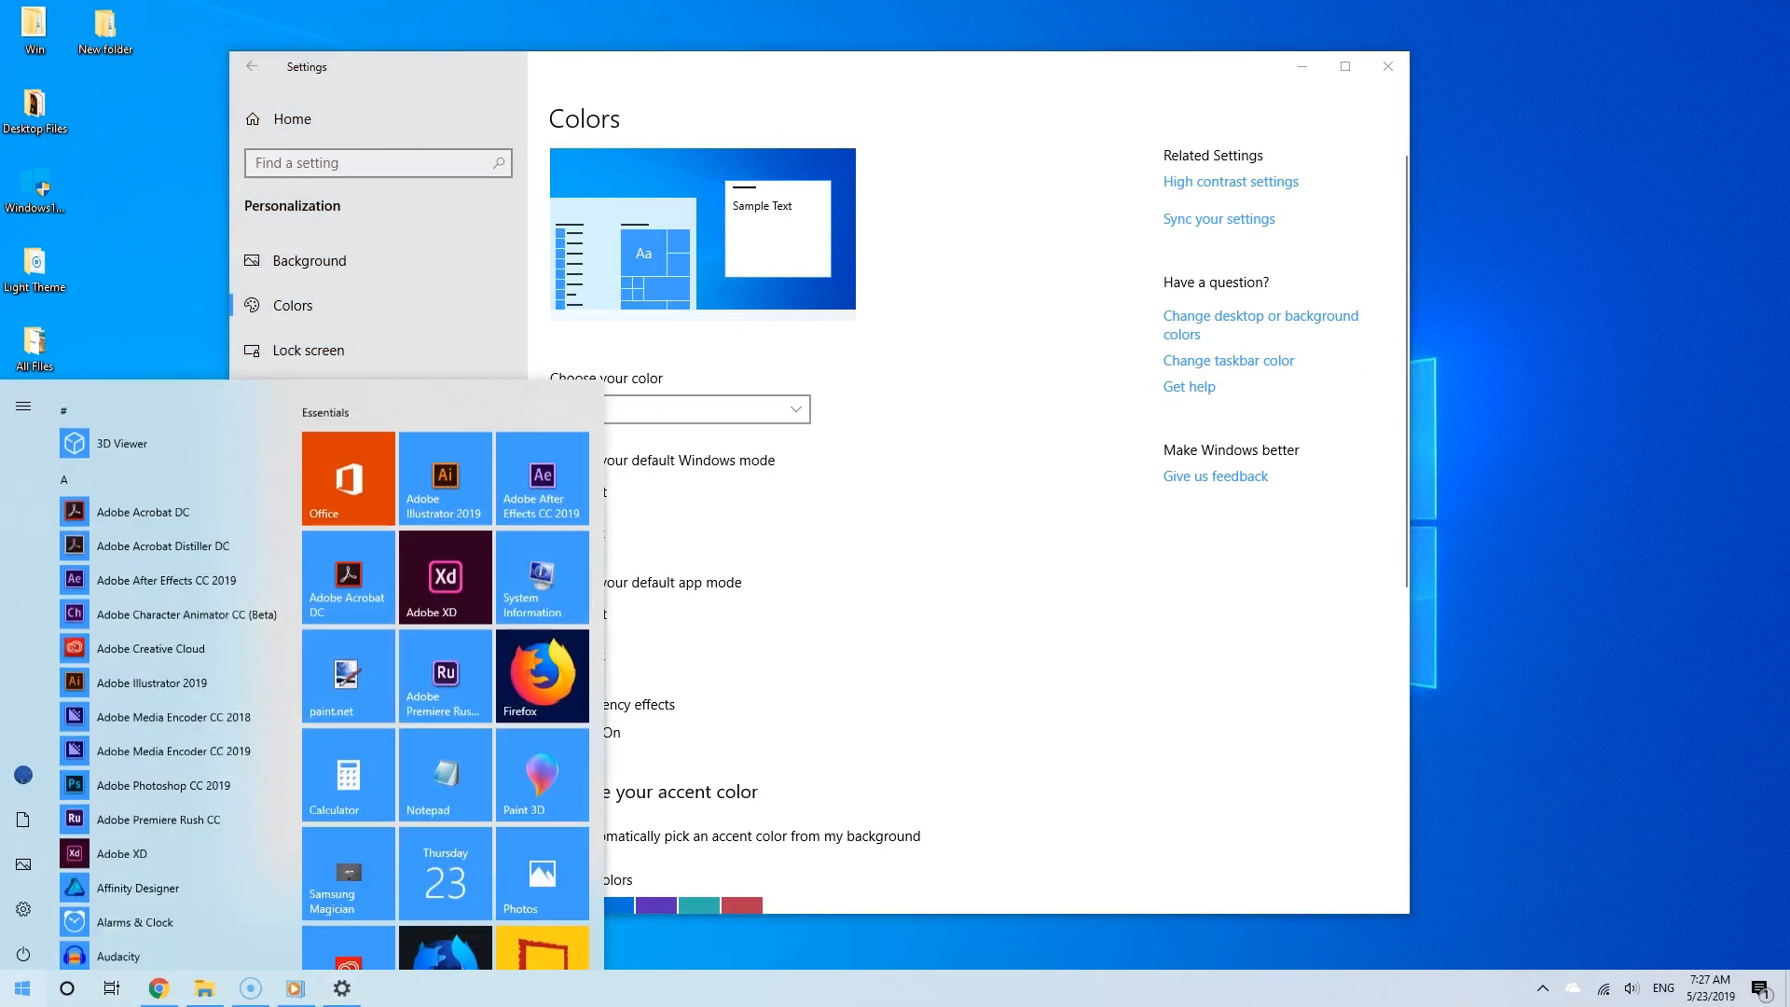
Scroll the light-themed Start app list and search 'sand' for Windows Sandbox.
scroll(down, 3)
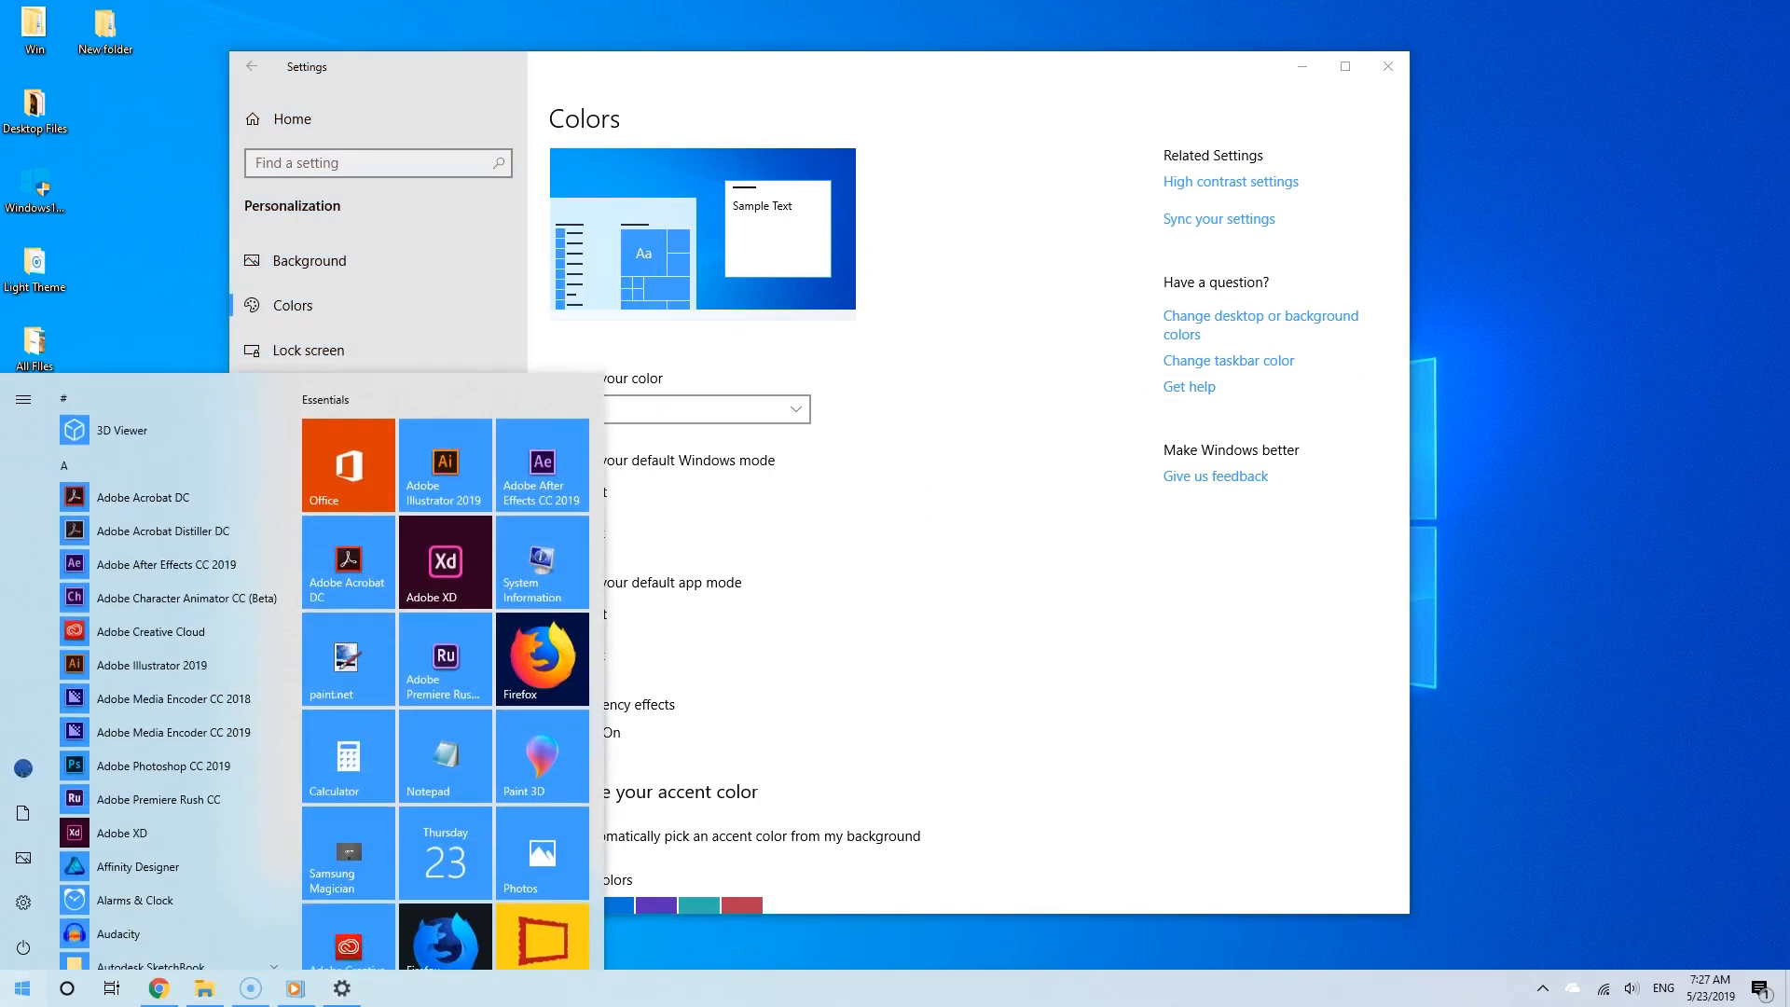
text(sand)
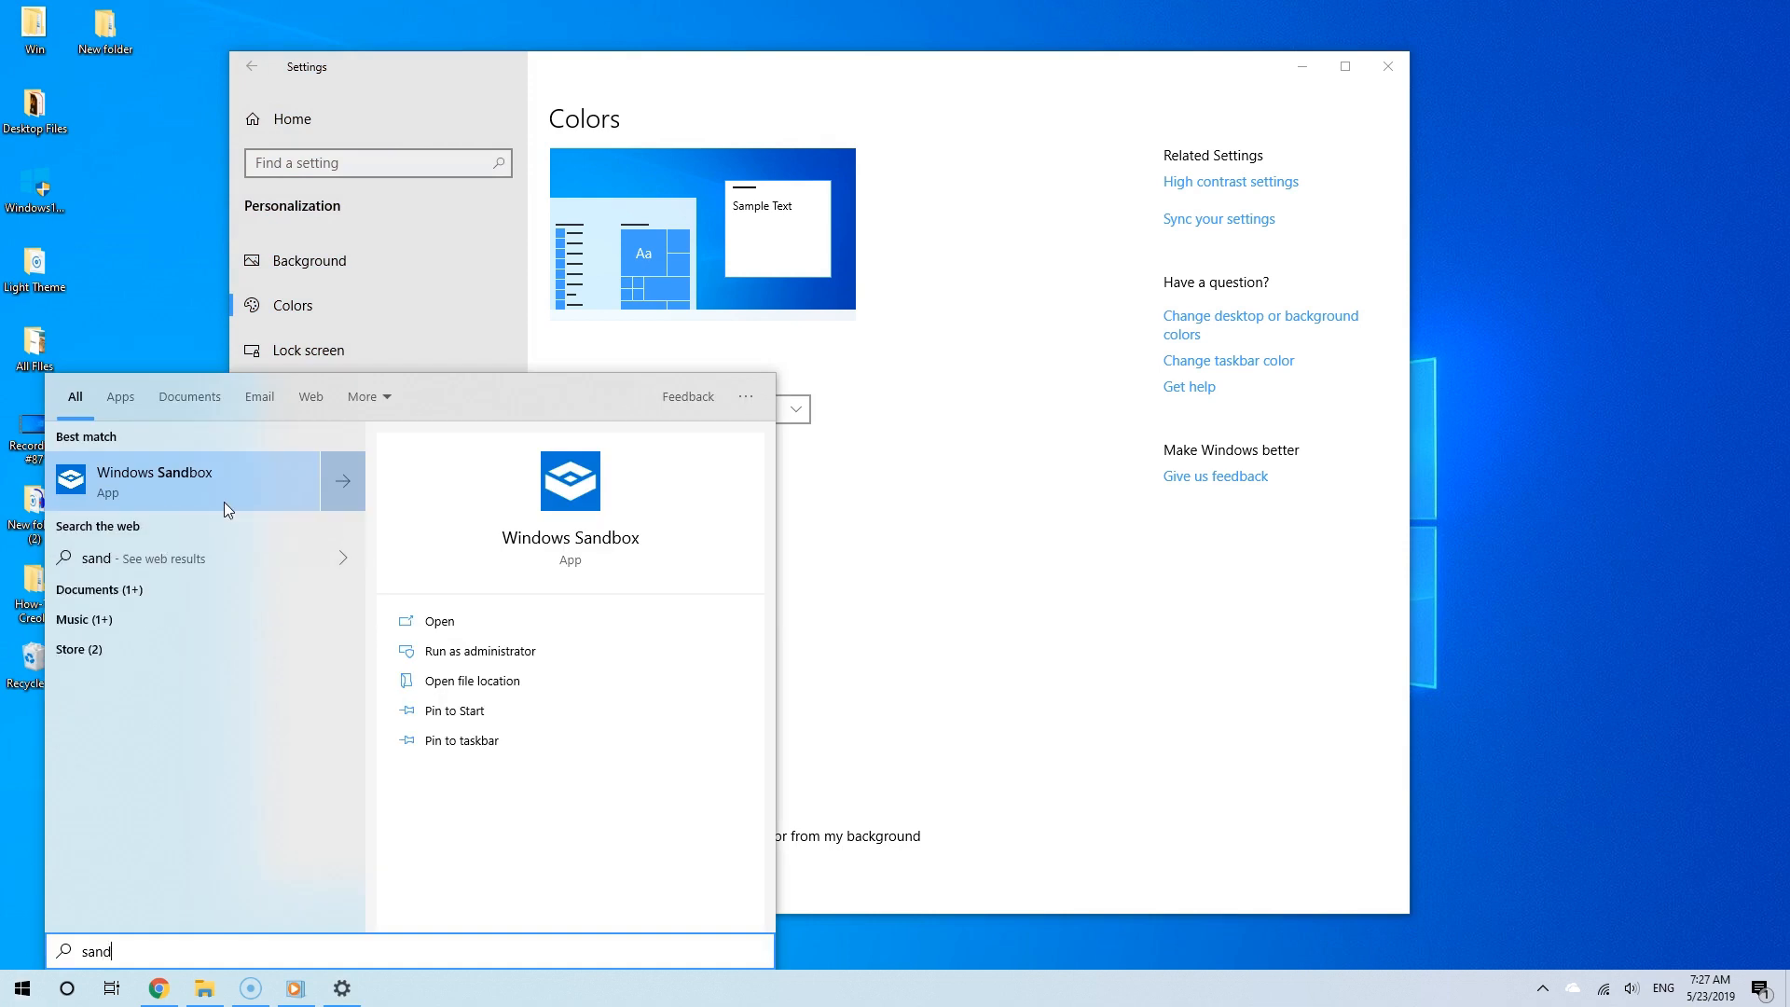
mouse_move(416, 509)
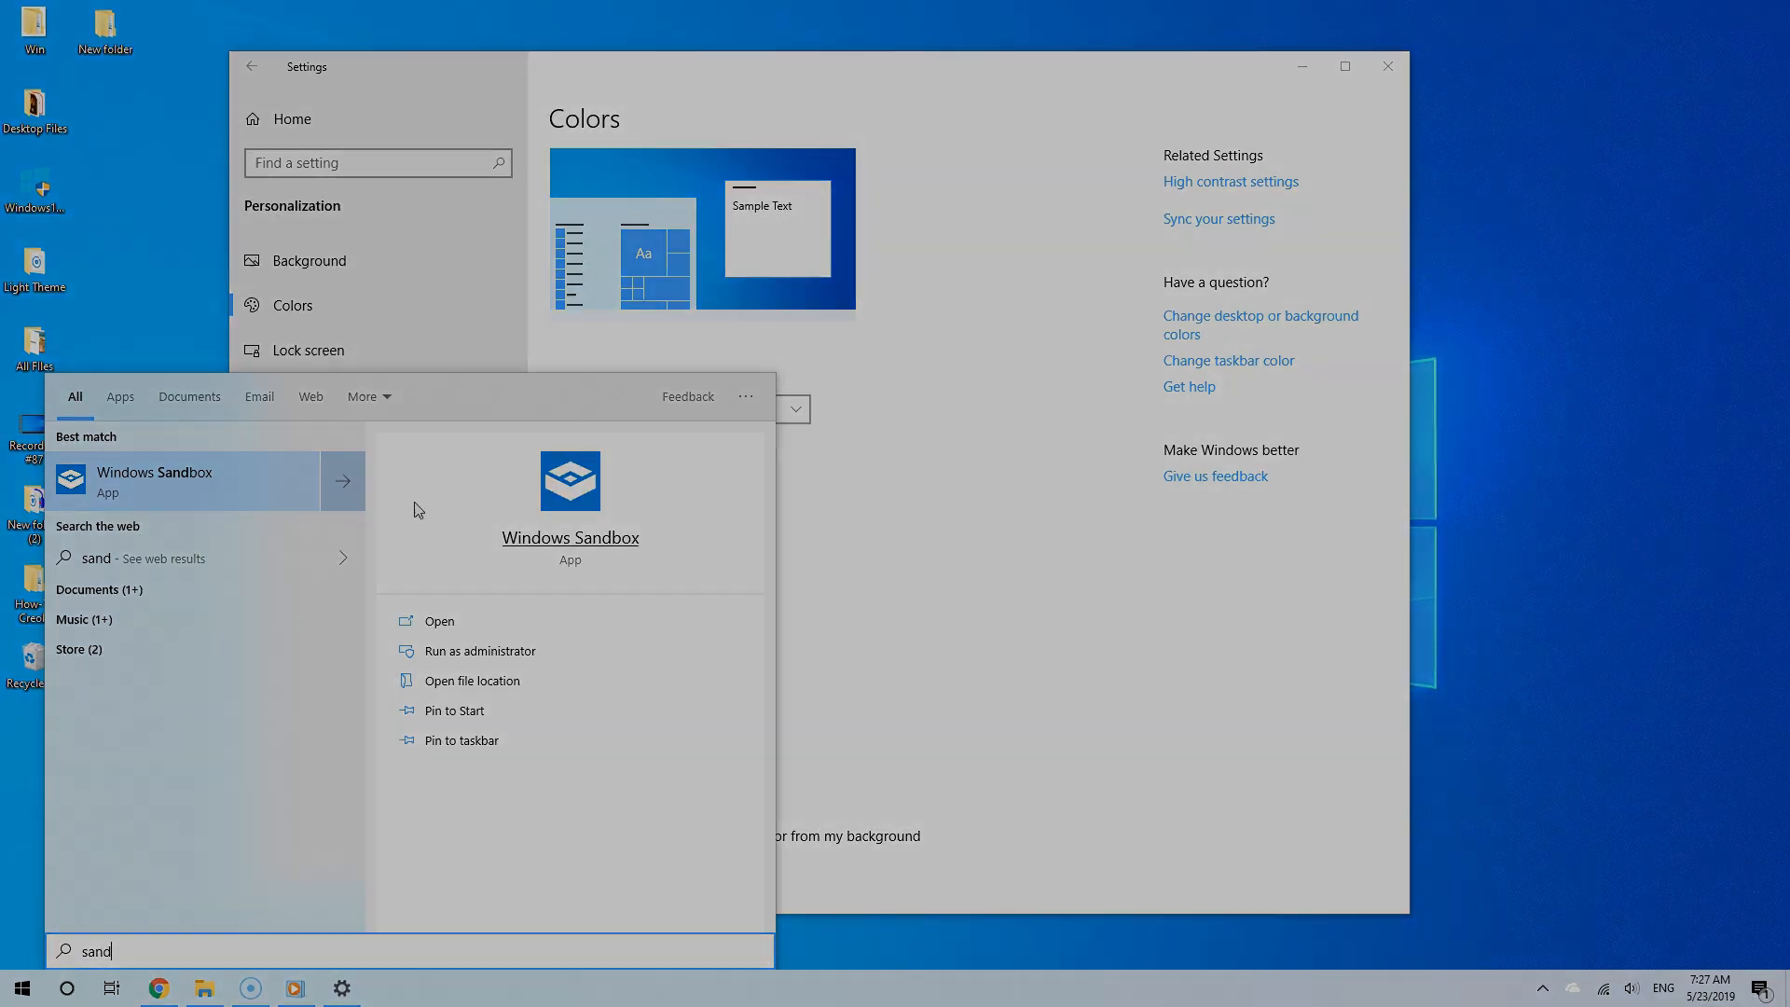